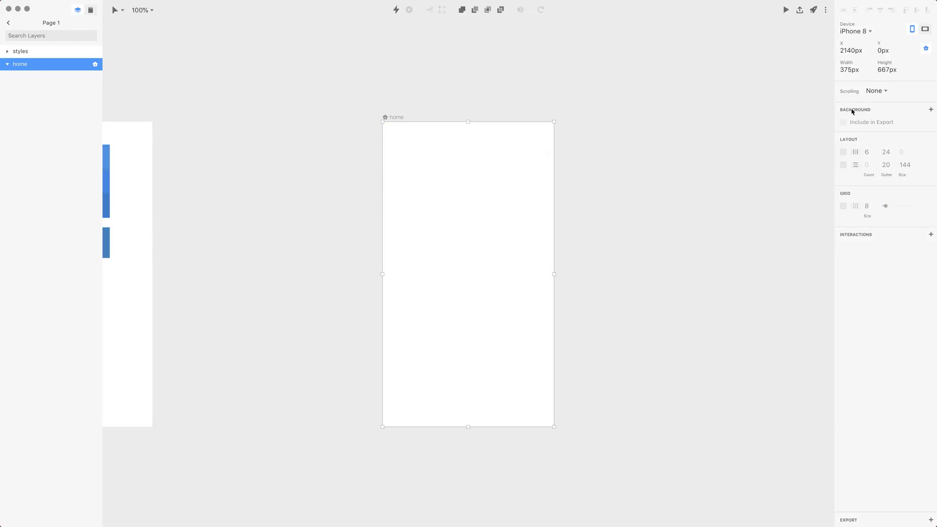
- Add a near-black background fill to the home artboard at full opacity
click(929, 110)
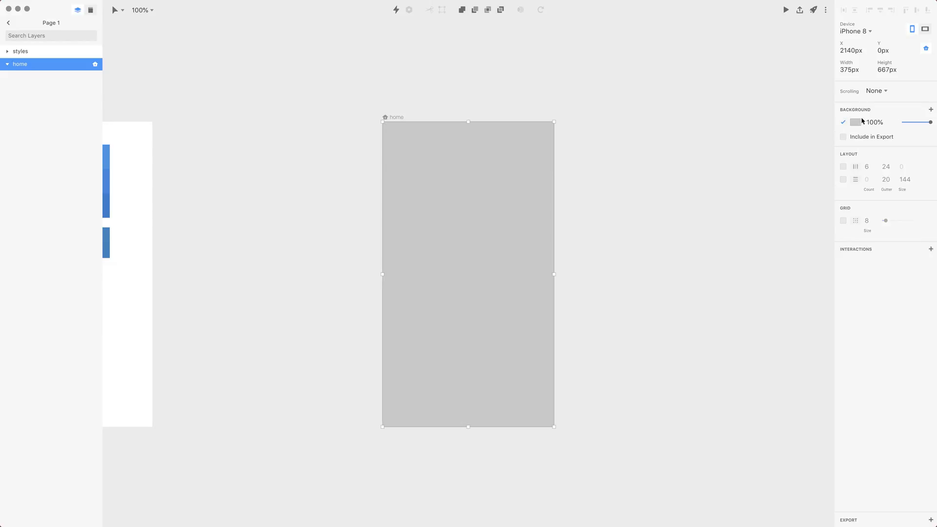
click(856, 122)
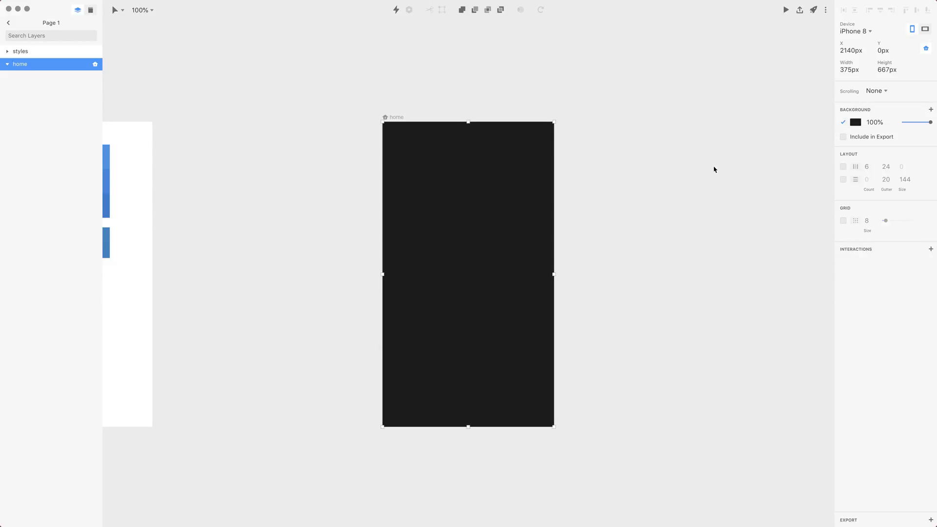
click(247, 5)
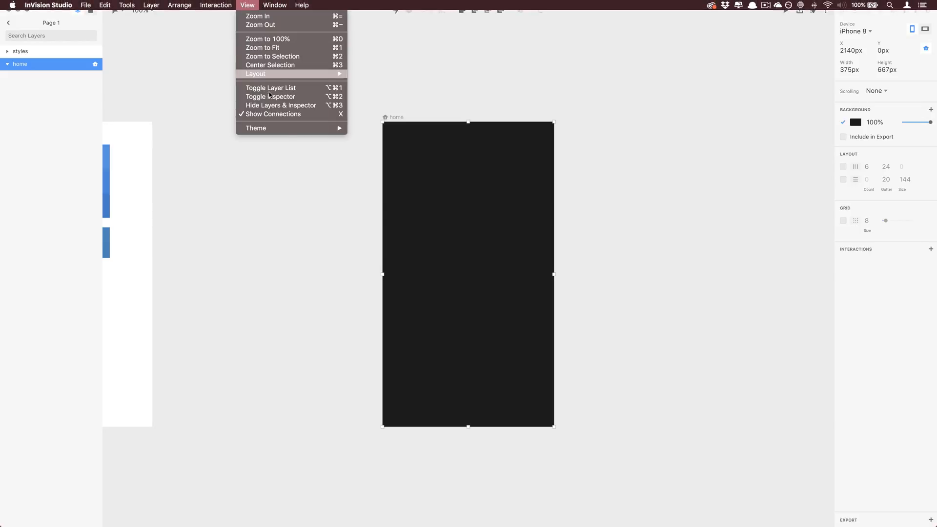
mouse_move(255, 127)
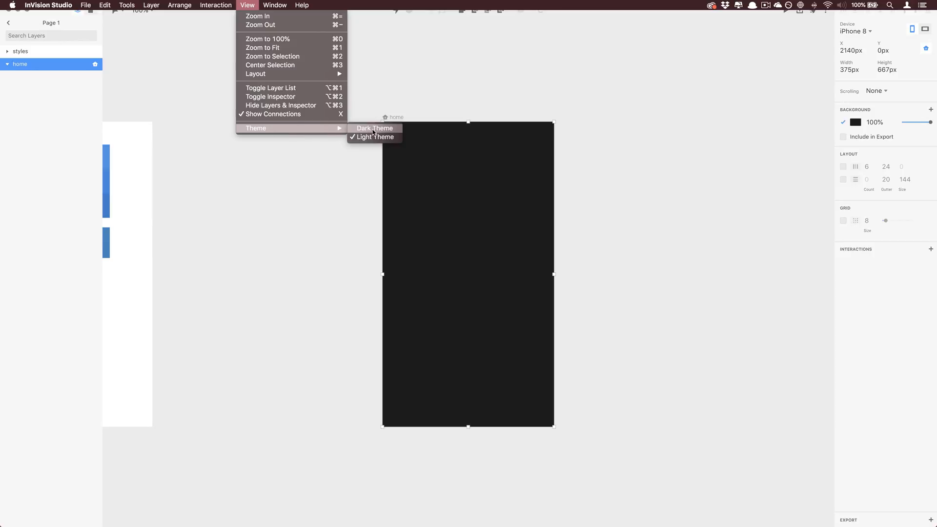
click(375, 128)
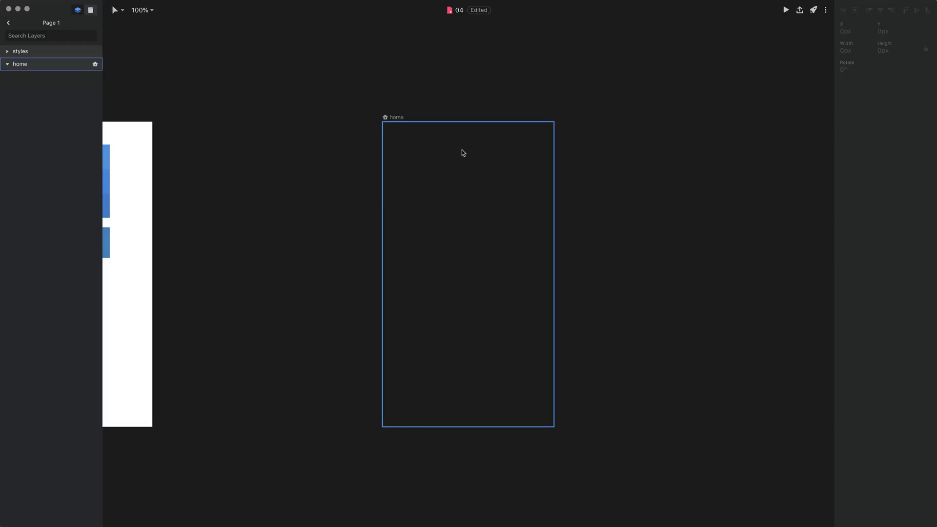
click(247, 5)
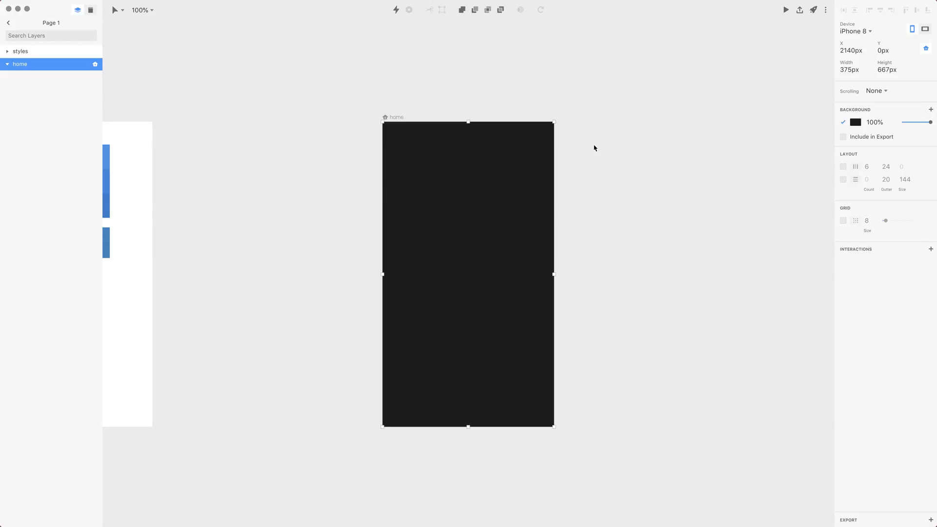
mouse_move(848, 194)
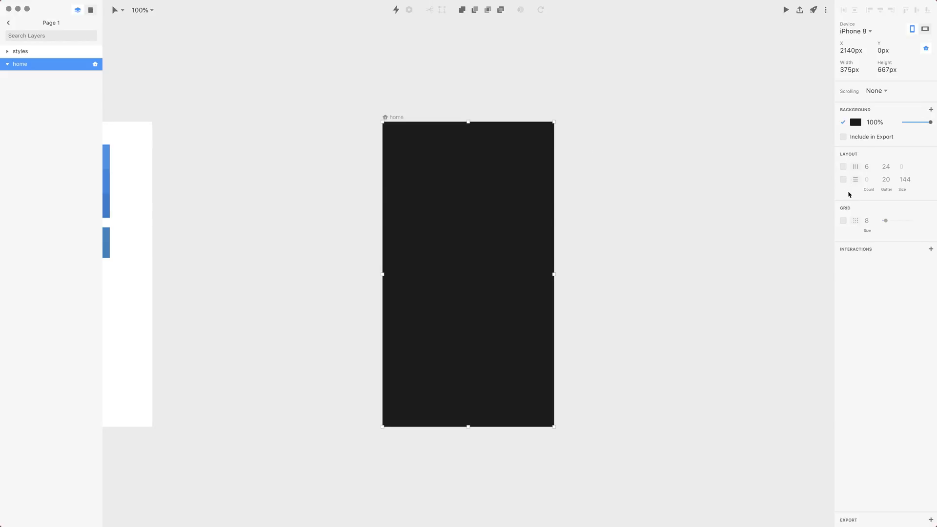
mouse_move(856, 203)
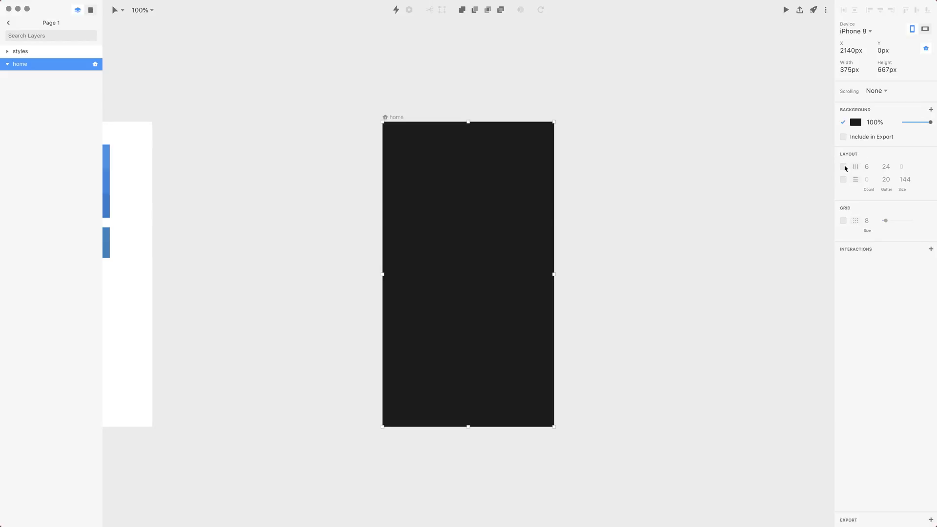
- Enable a 7-column grid with 20px gutters and a row grid with 20px gutters, 27px size
click(843, 166)
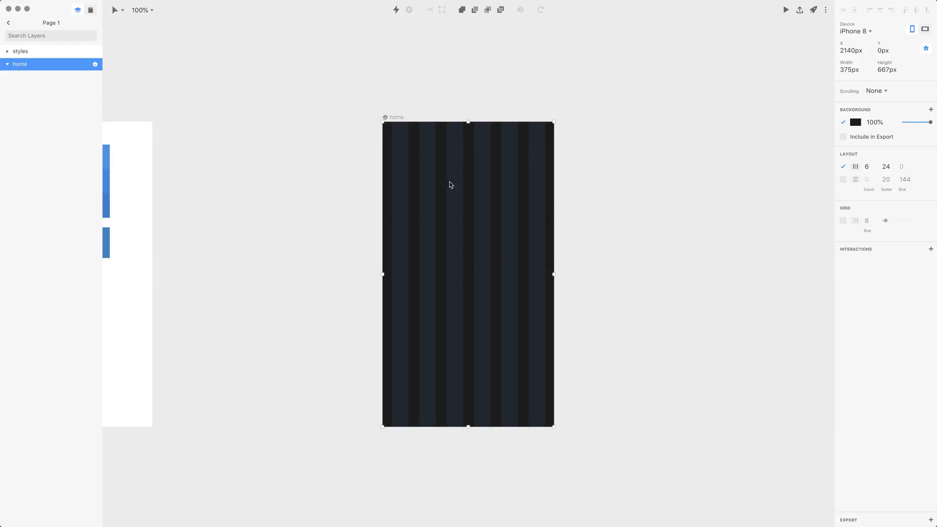
key(cmd+1)
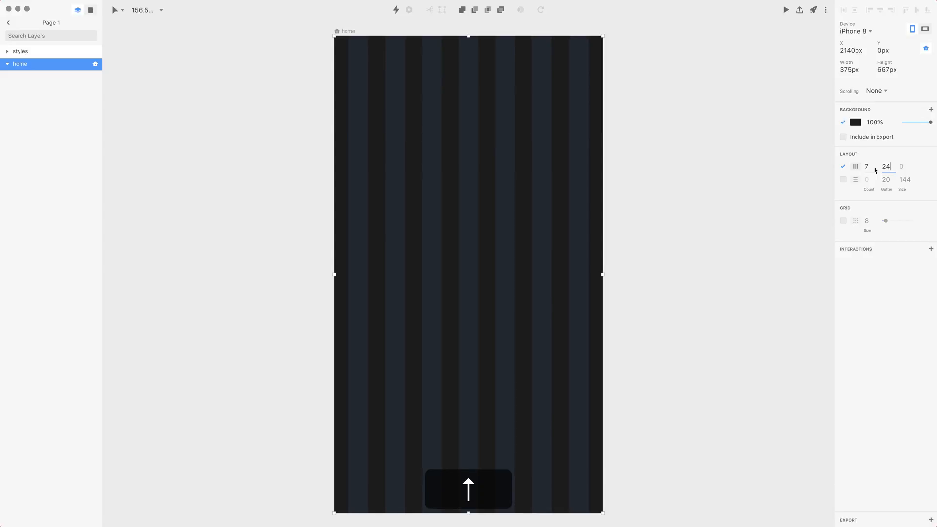
click(843, 180)
text(147)
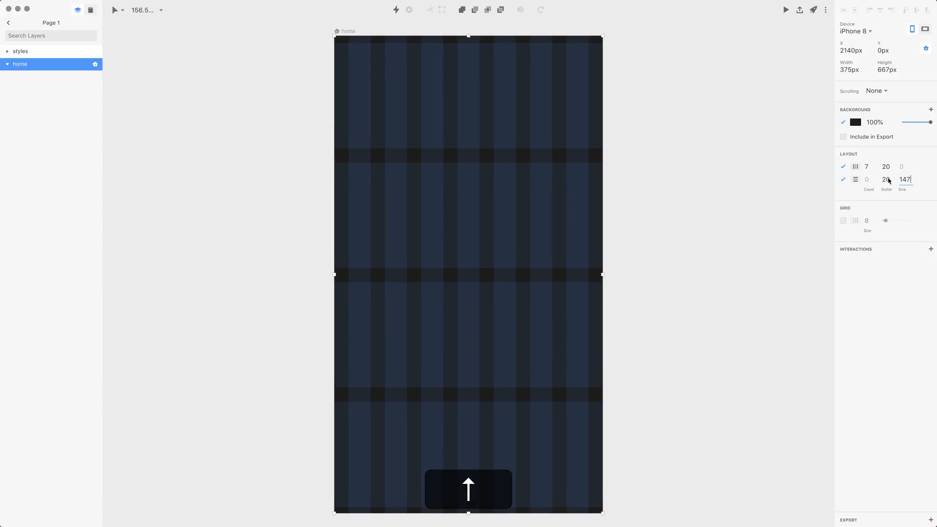
text(132)
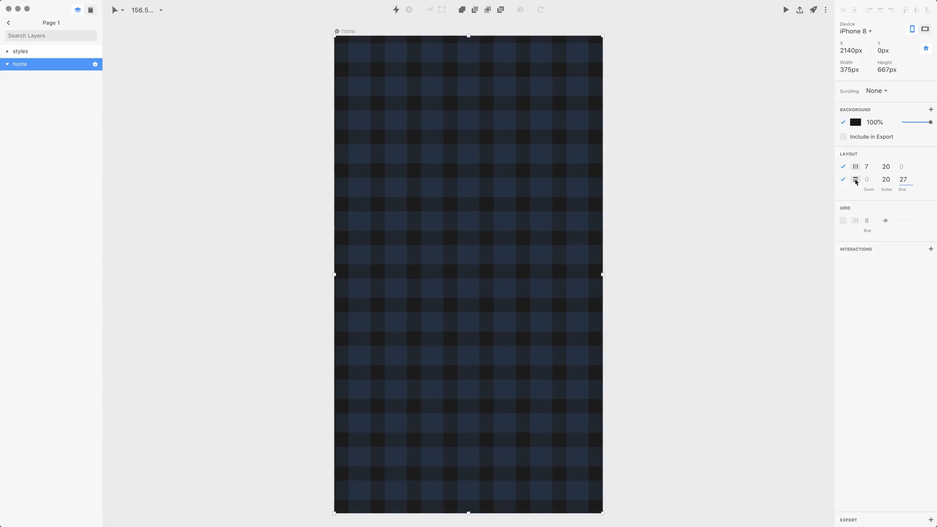
click(856, 180)
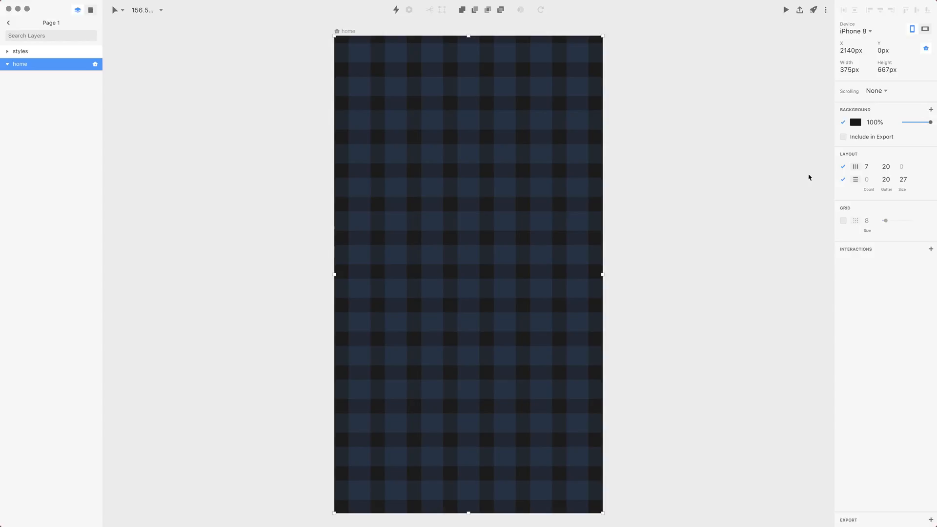
mouse_move(871, 207)
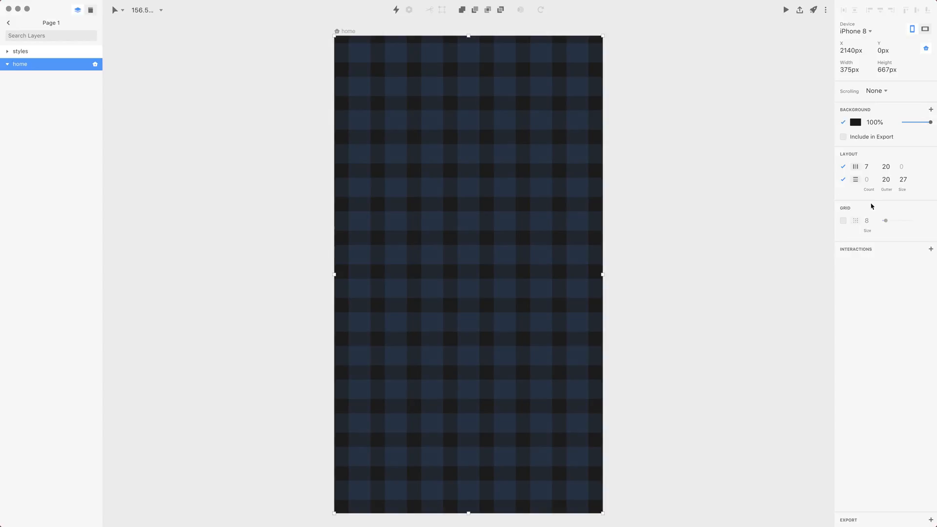
mouse_move(802, 185)
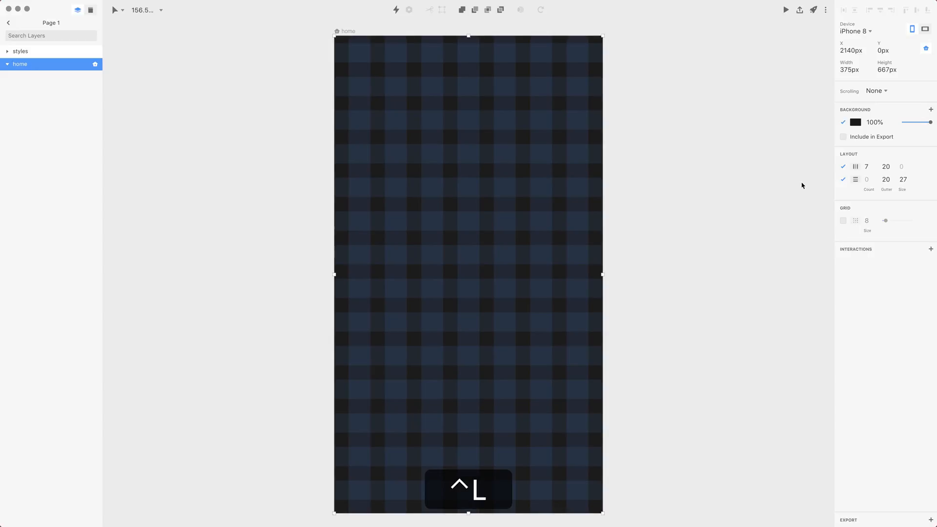
- Hide the row and column layout grids, keeping their settings
click(843, 179)
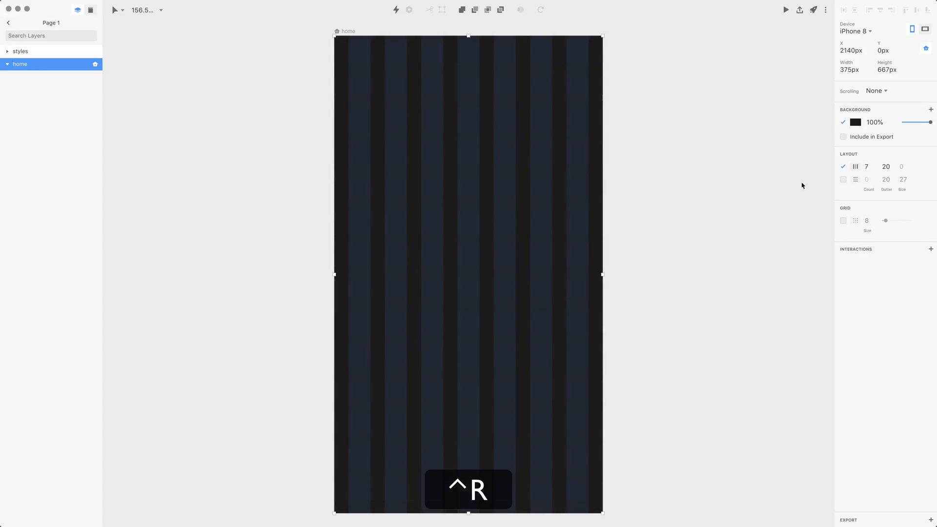
click(842, 166)
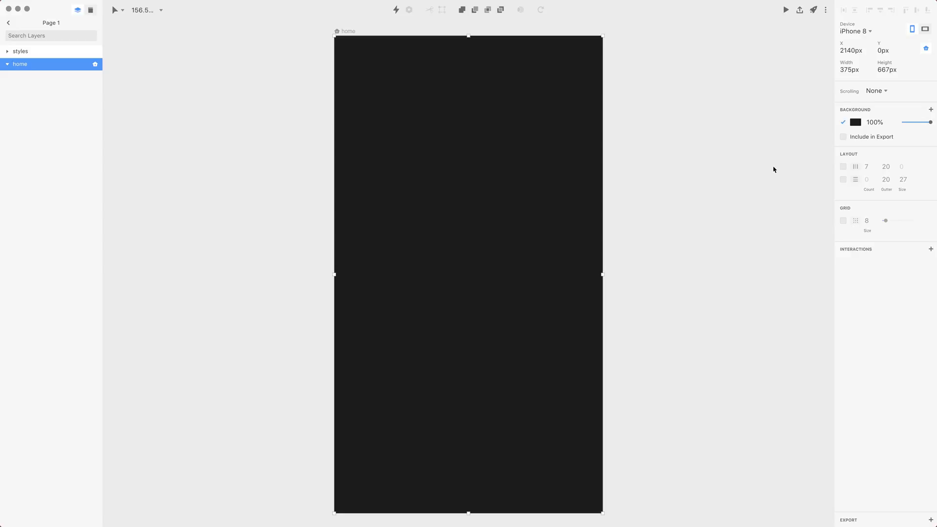
mouse_move(845, 212)
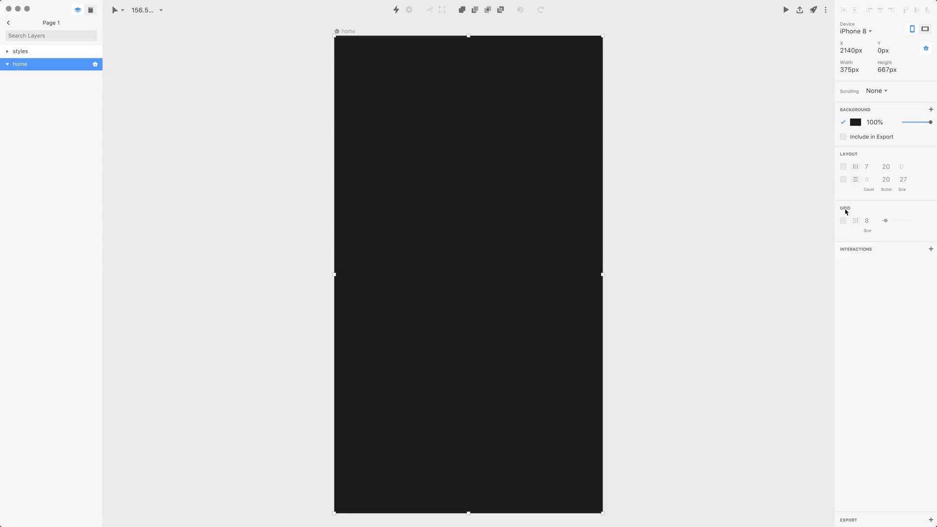
- Show an 8px square grid coloured hex cbd8e8 at 9% opacity
click(842, 221)
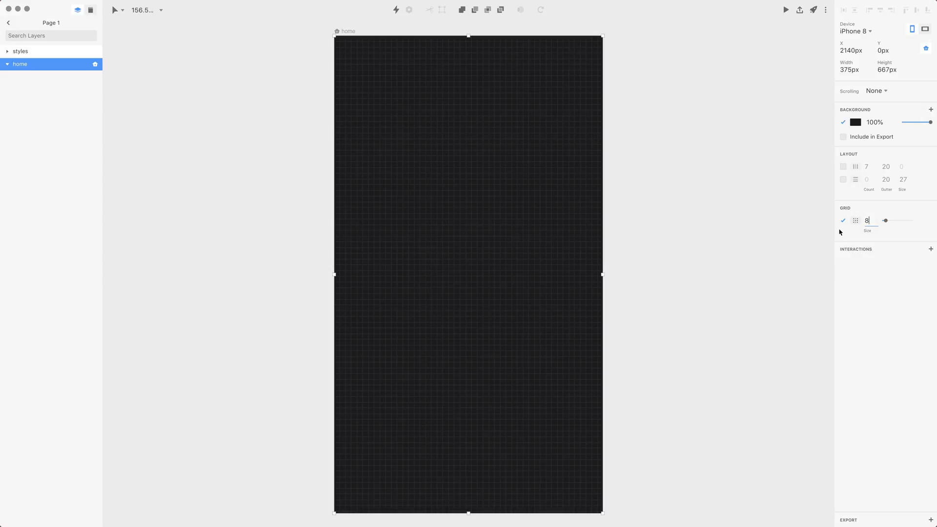
click(866, 240)
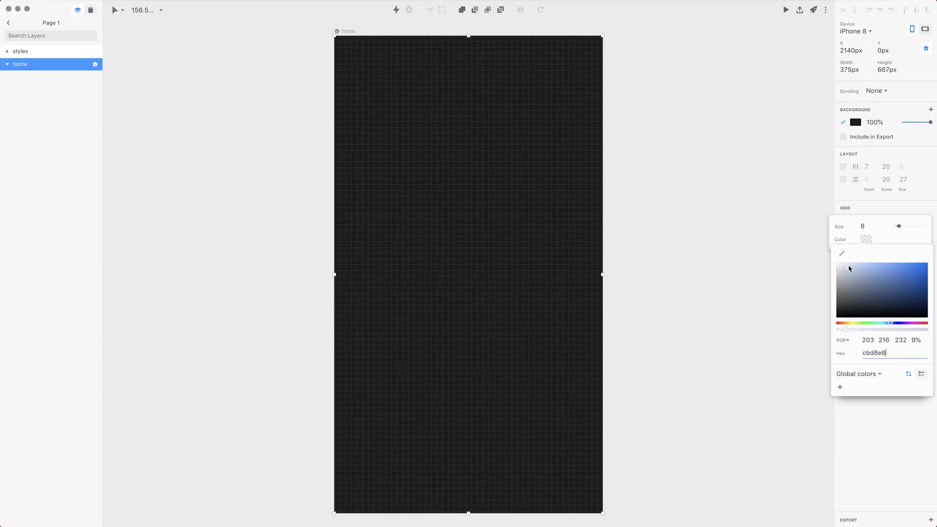
click(748, 291)
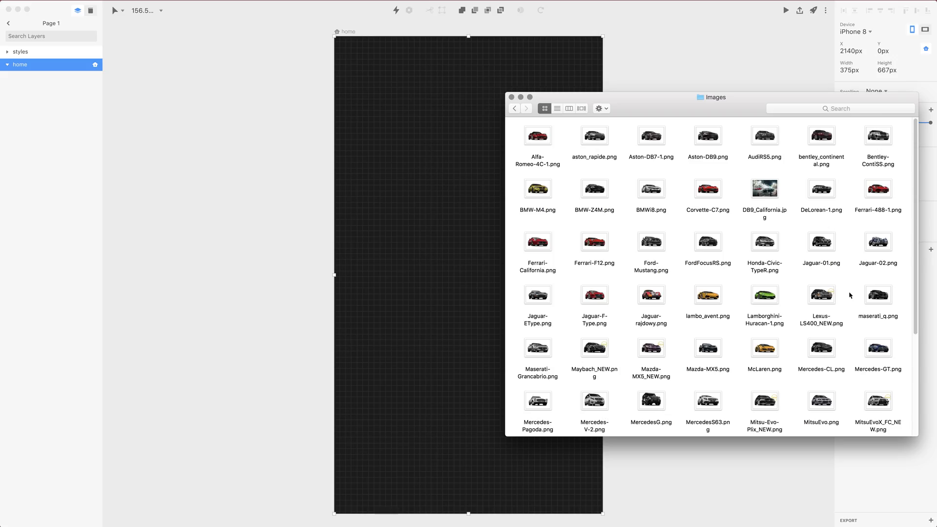
mouse_move(815, 278)
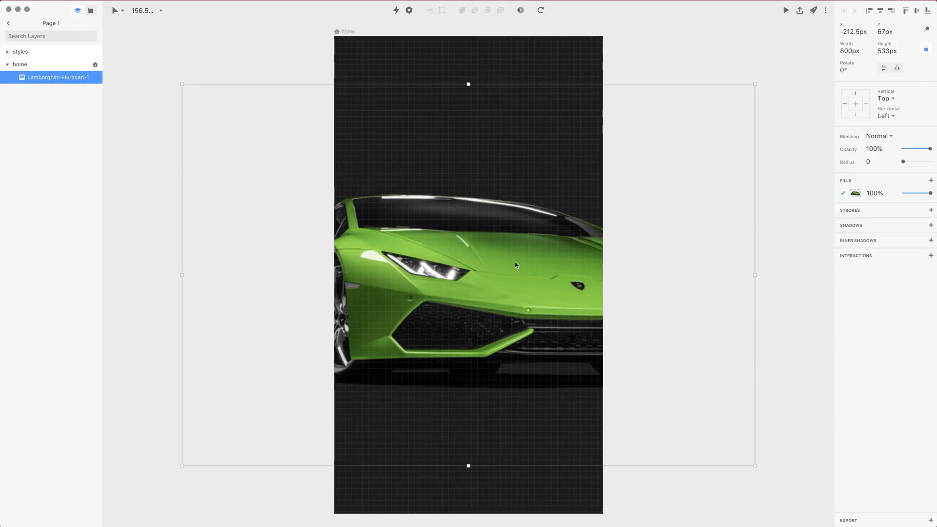
mouse_move(480, 268)
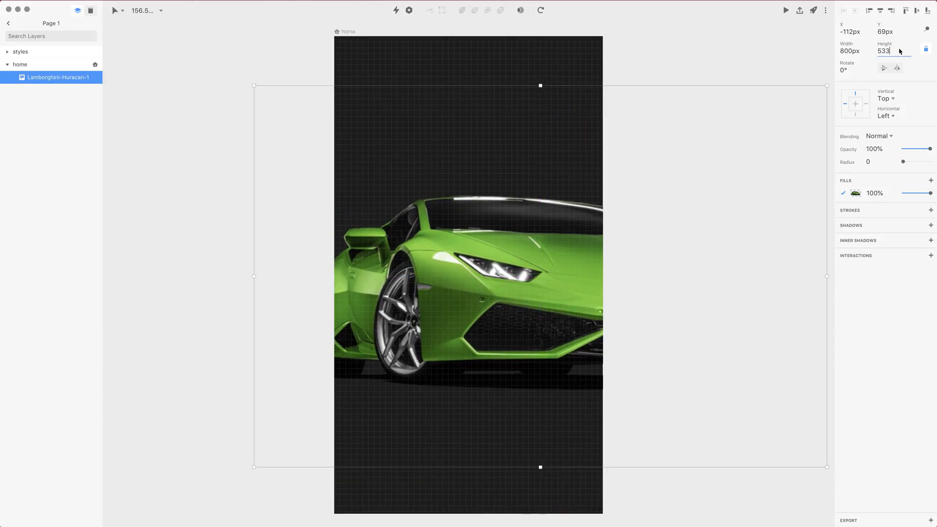
- Halve the dropped Huracan image's width to scale it to 462 × 307.5 px
text(/2)
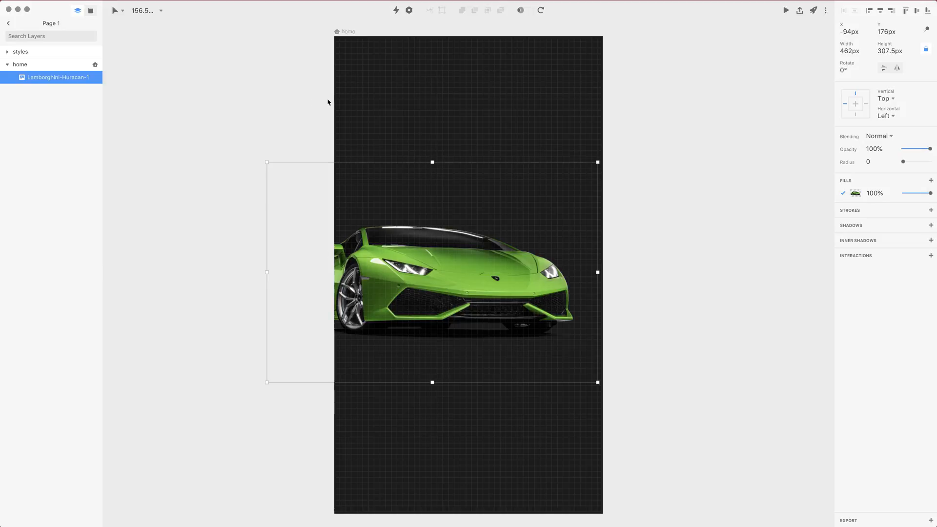
- Create a text box near the artboard top with placeholder text, then delete the test text
click(115, 10)
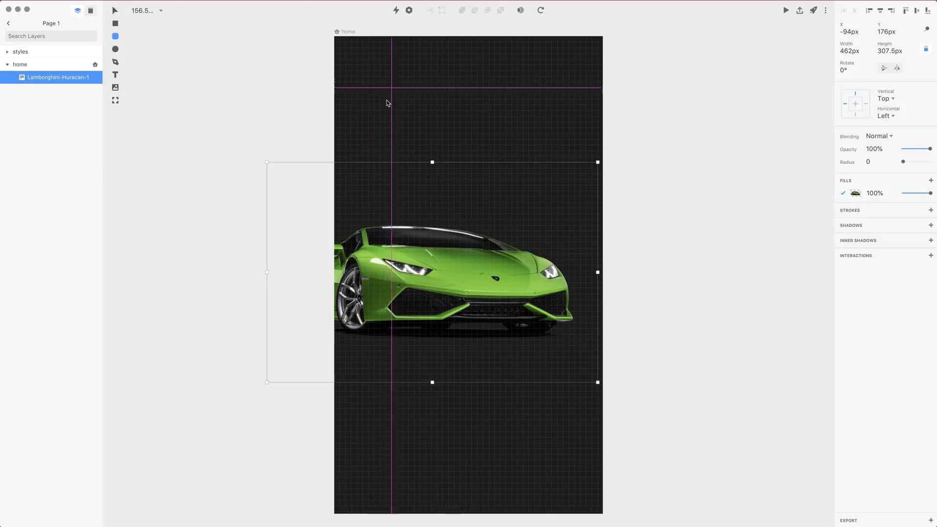
click(115, 75)
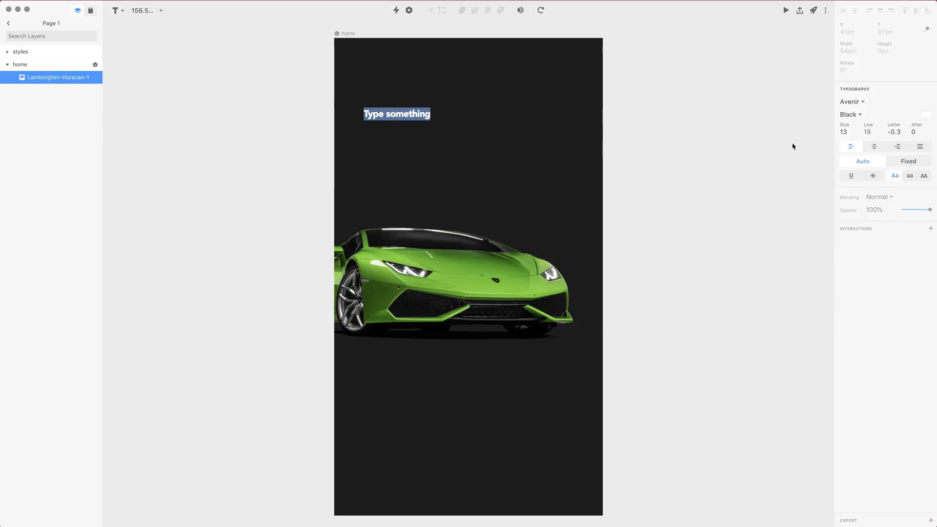
text(asdas)
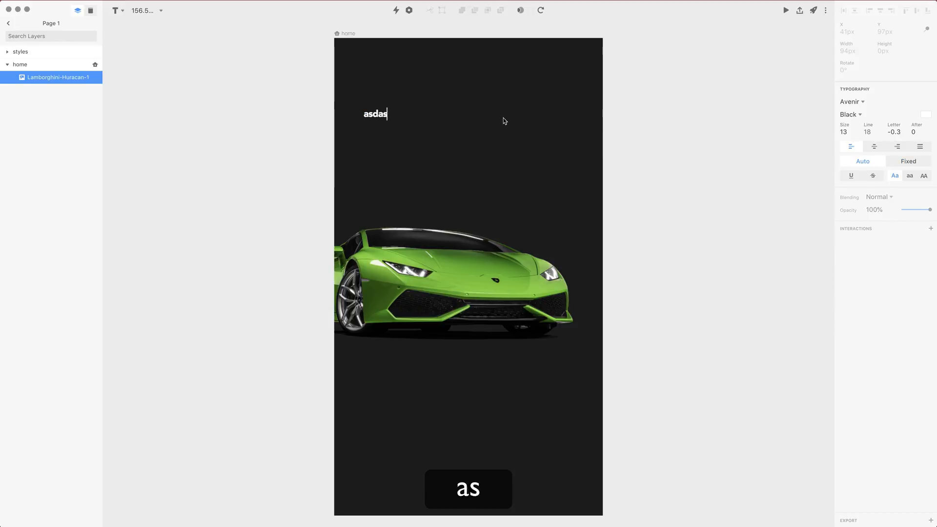
text(dasdasdasdasdasdasdasdasdasdasdasdasdasdasd)
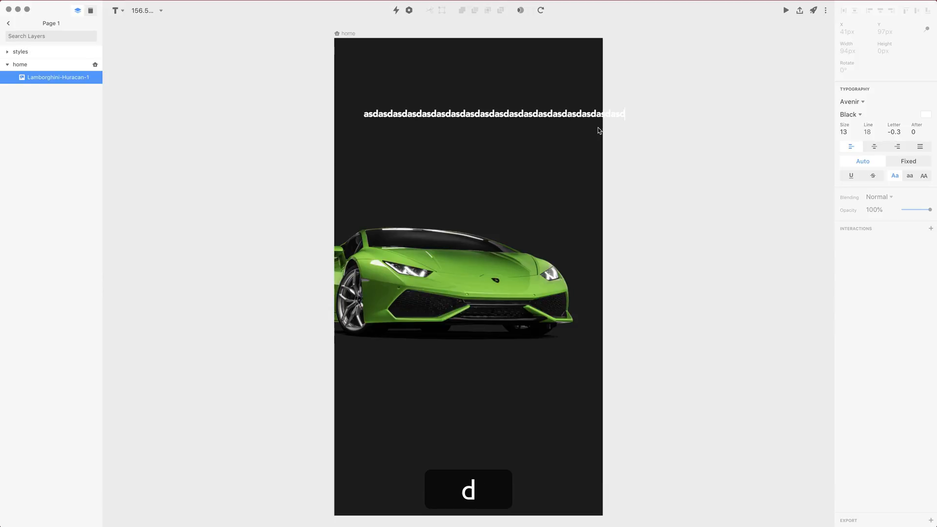
text(asdasdsa)
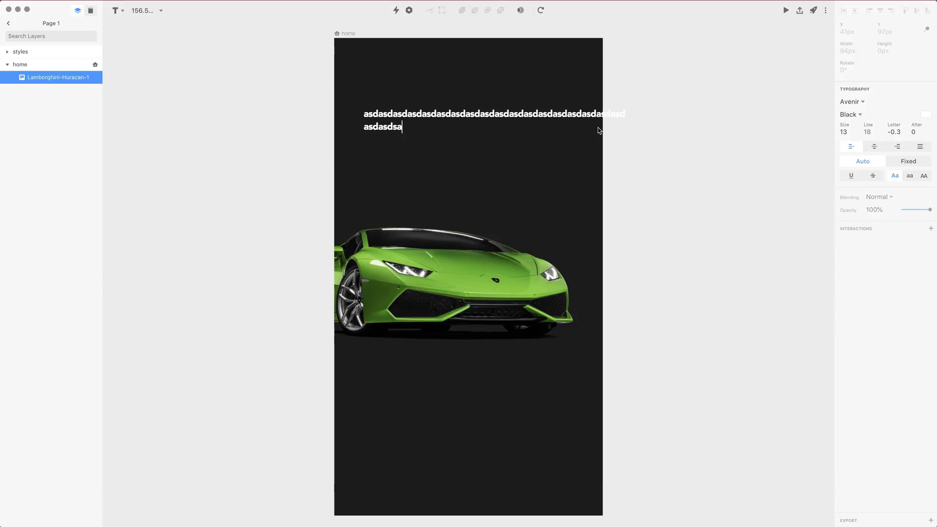
key(escape)
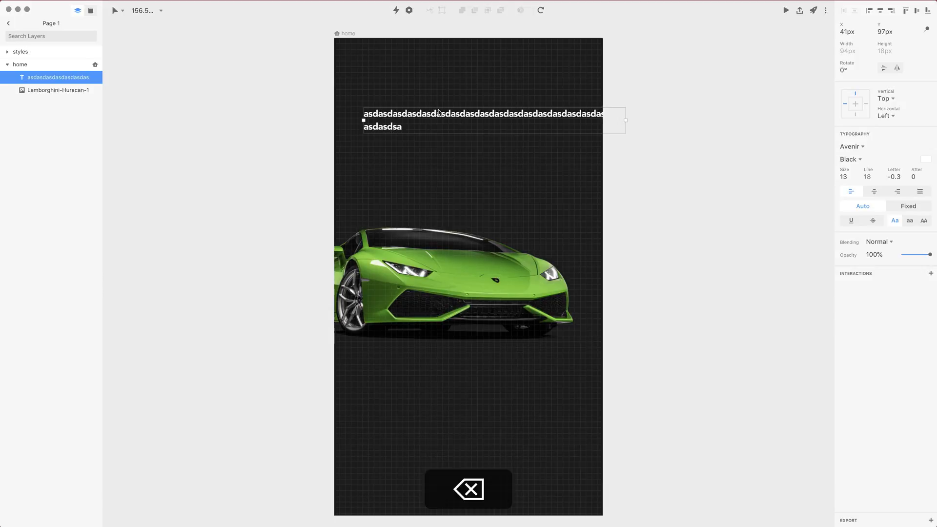
key(delete)
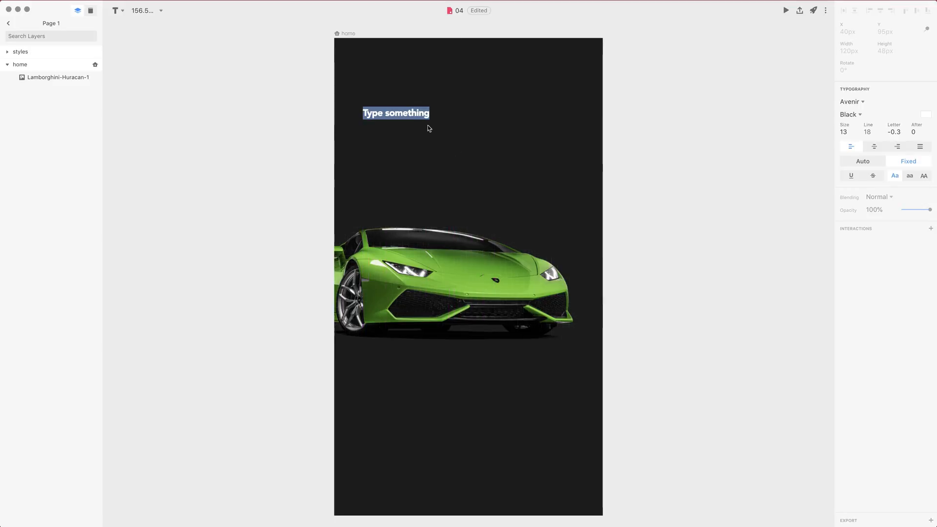
mouse_move(460, 148)
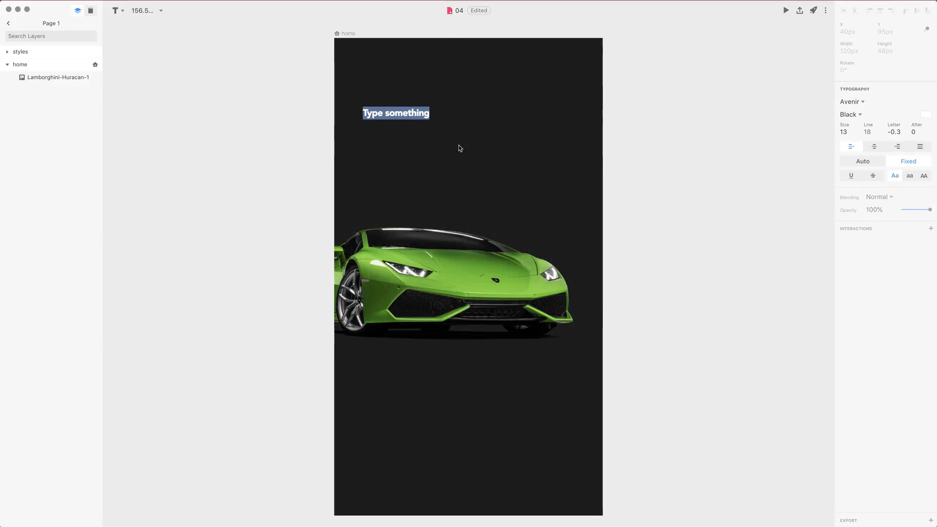
- Replace the sample text with 'Lamborghini Huracan' in the fixed-width box
text(asdasdasdasdasdasdasdasdasdasdasdasdasdasd)
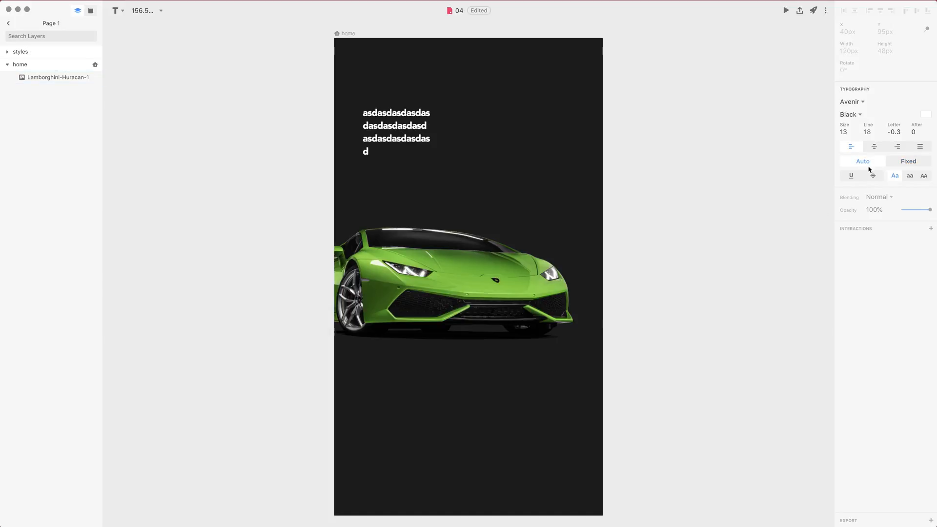
click(907, 161)
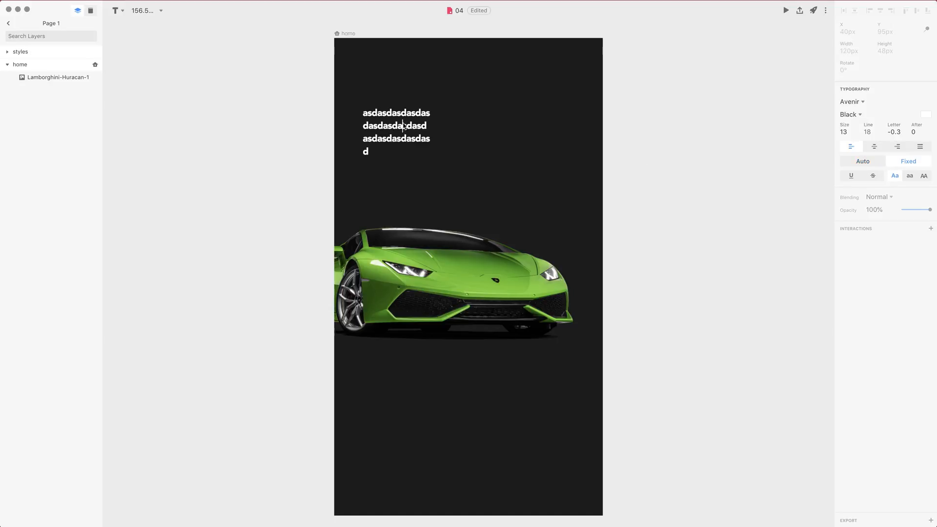
key(cmd+a)
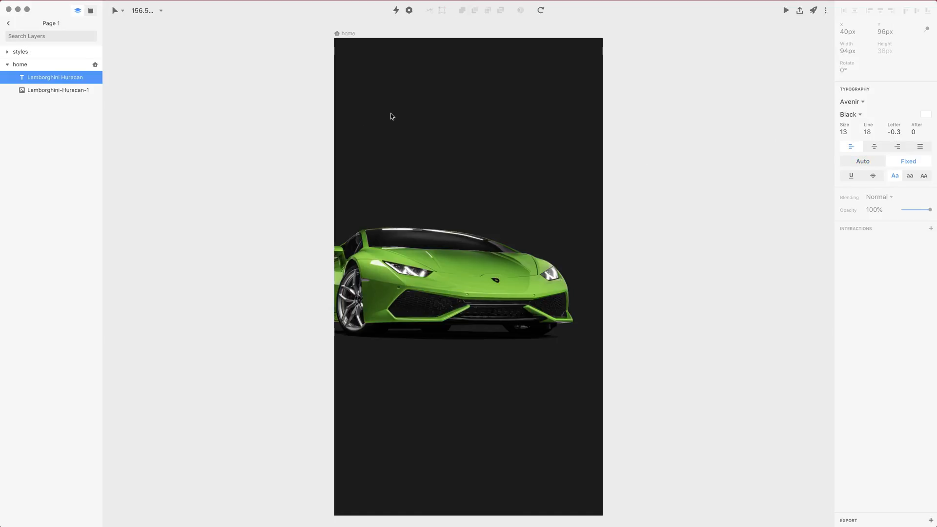
text(Lamborghini Huracan)
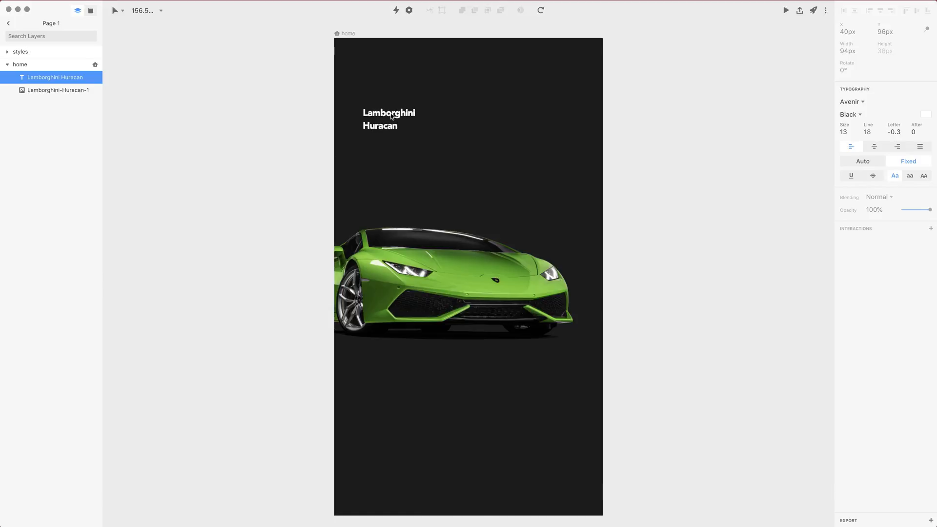
mouse_move(406, 124)
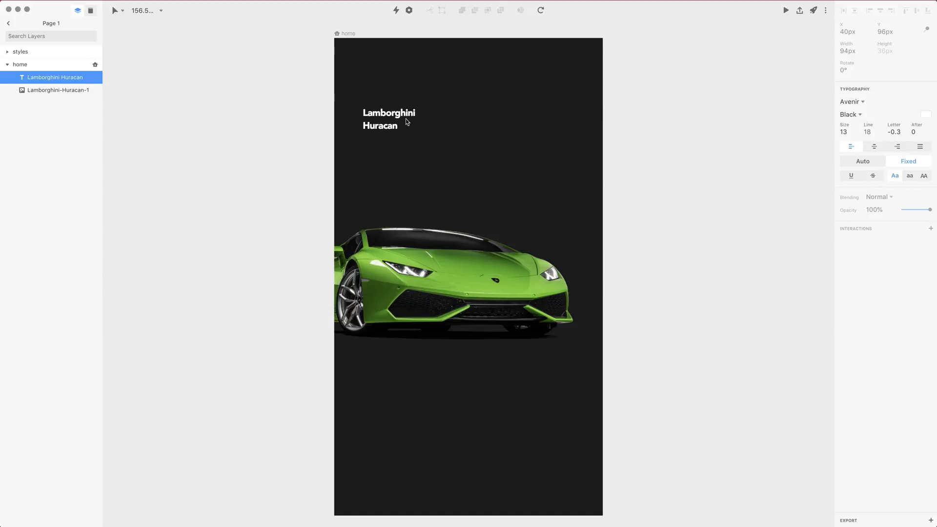
- Try lowercase and title-case transforms, then set the heading to all capitals
double_click(388, 119)
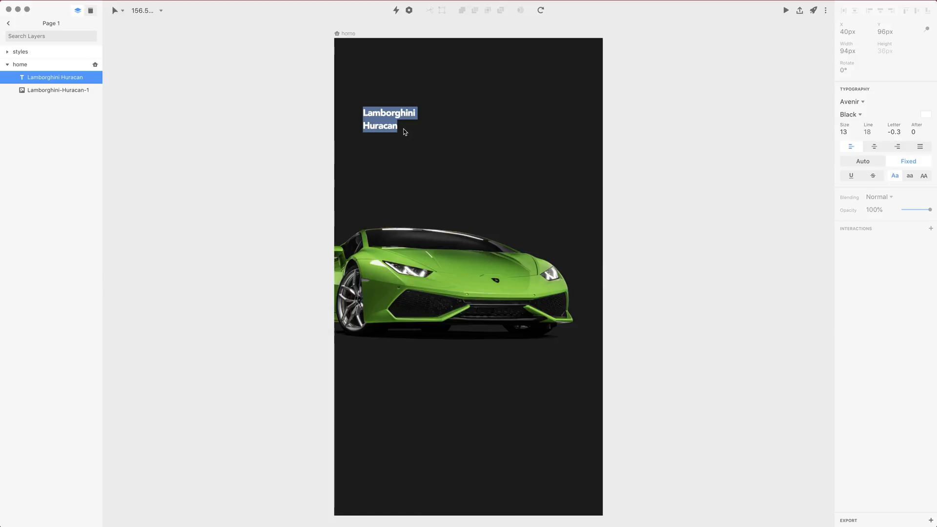
click(909, 175)
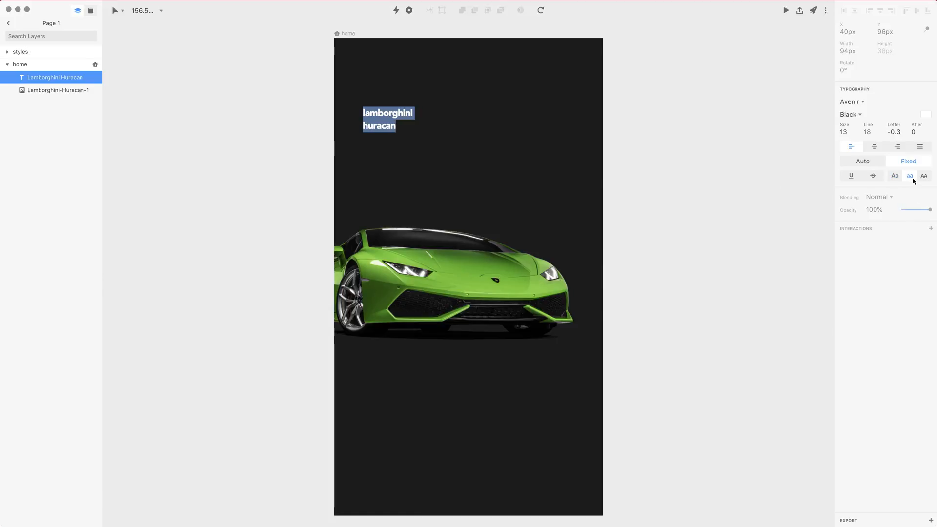
click(924, 174)
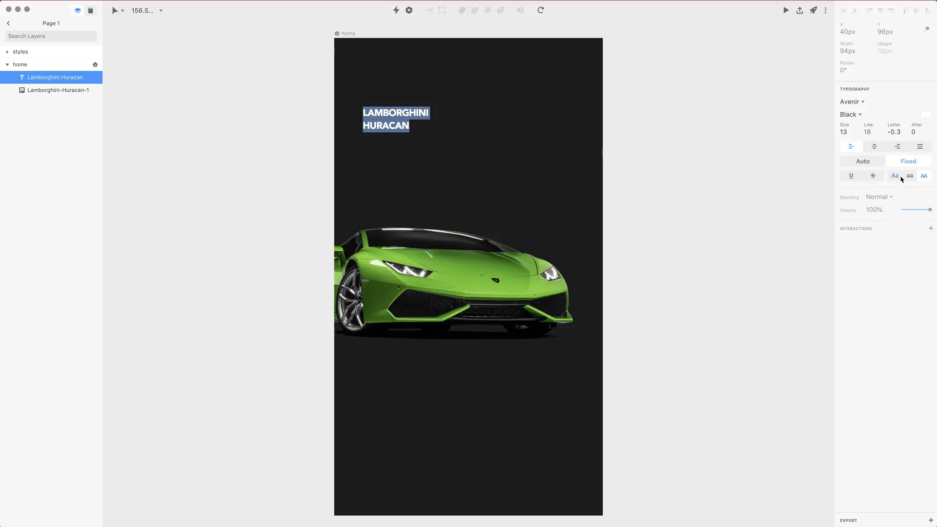
click(923, 175)
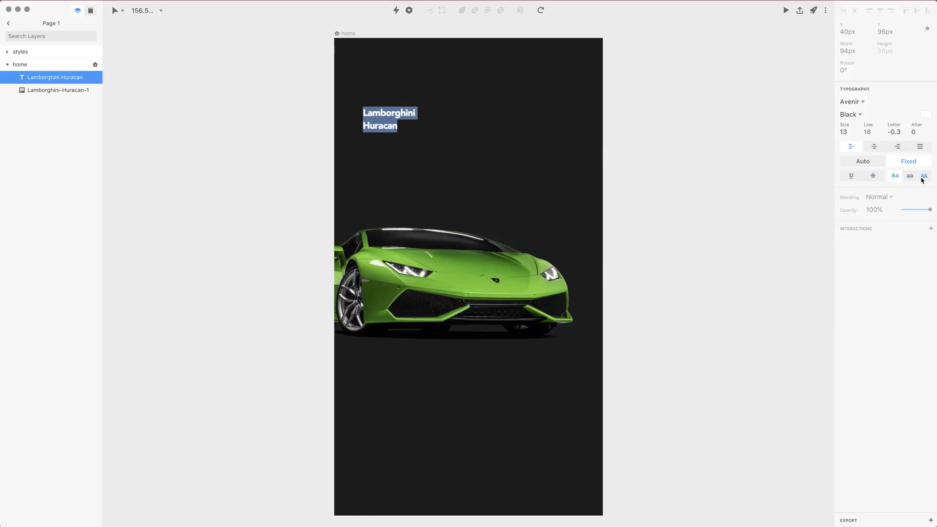
click(923, 175)
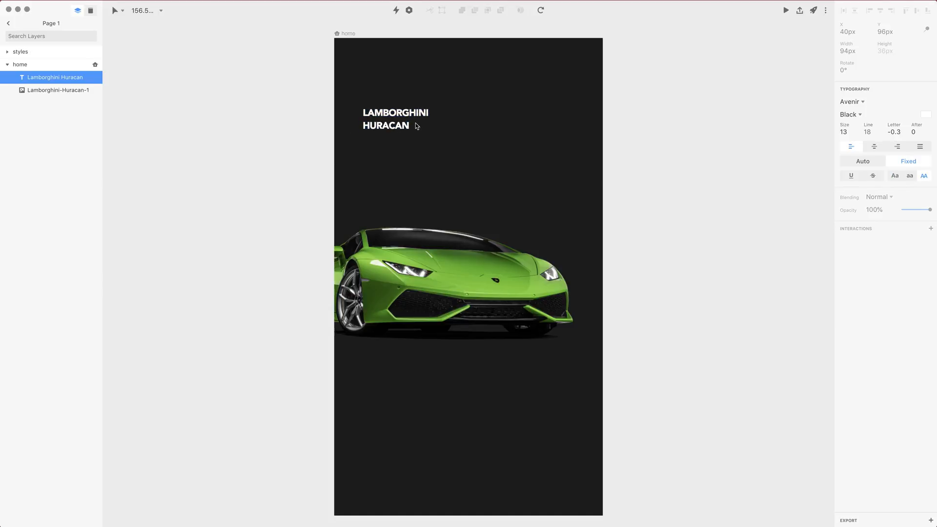
- Set LAMBORGHINI to size 19 and HURACAN to size 38, widening the box to 224px
double_click(395, 112)
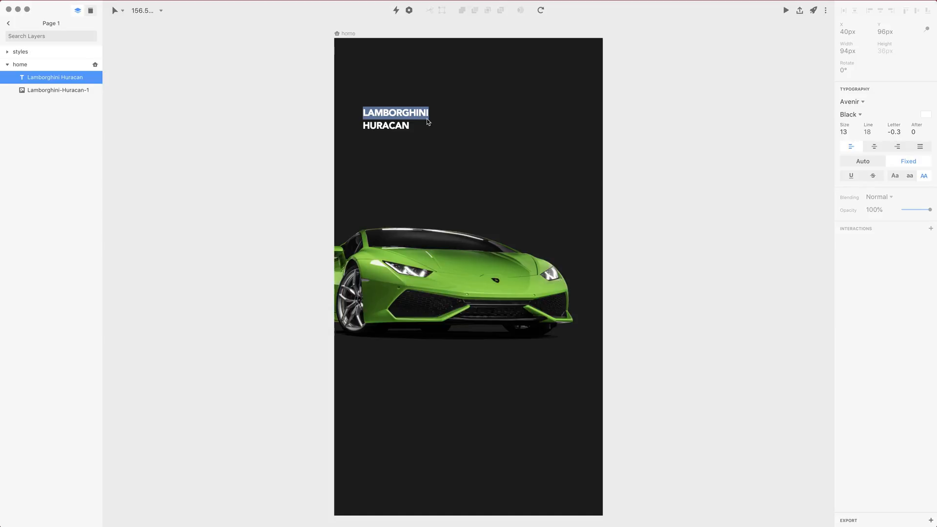
mouse_move(393, 130)
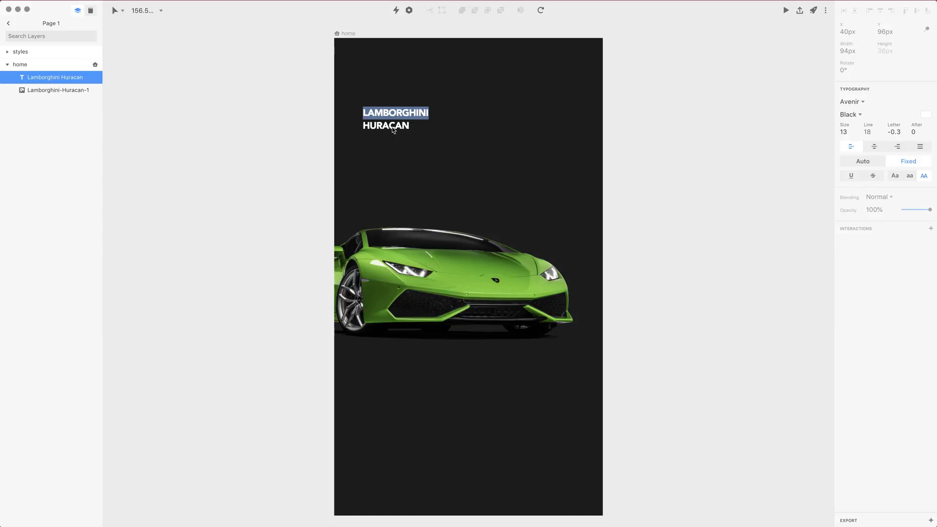
mouse_move(819, 134)
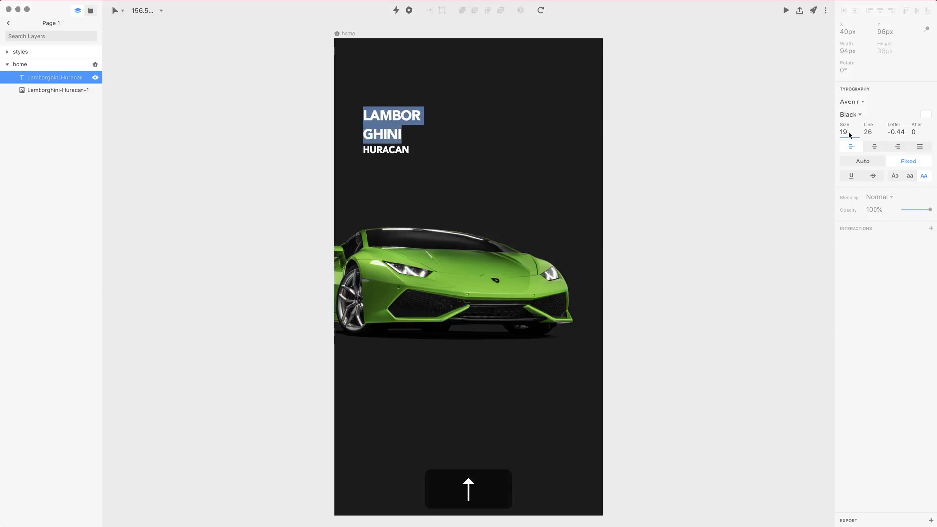
click(468, 488)
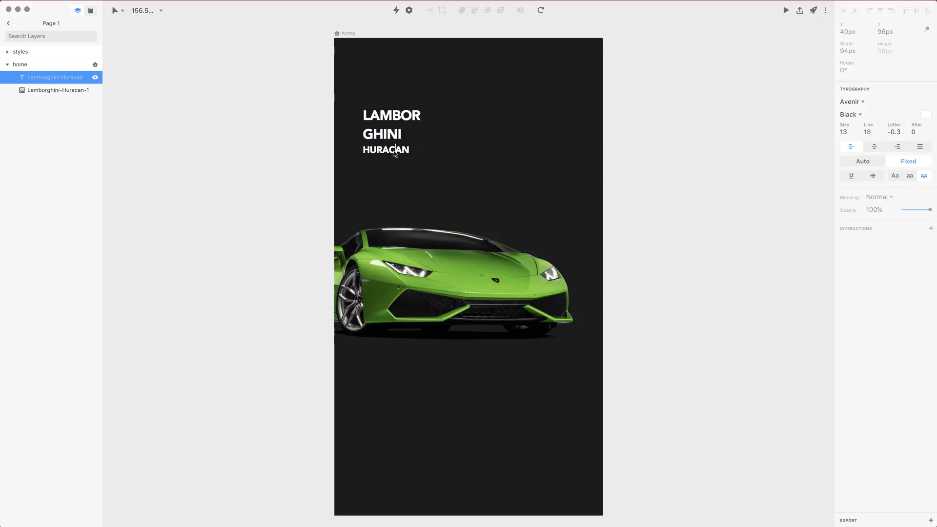
double_click(385, 149)
text(36)
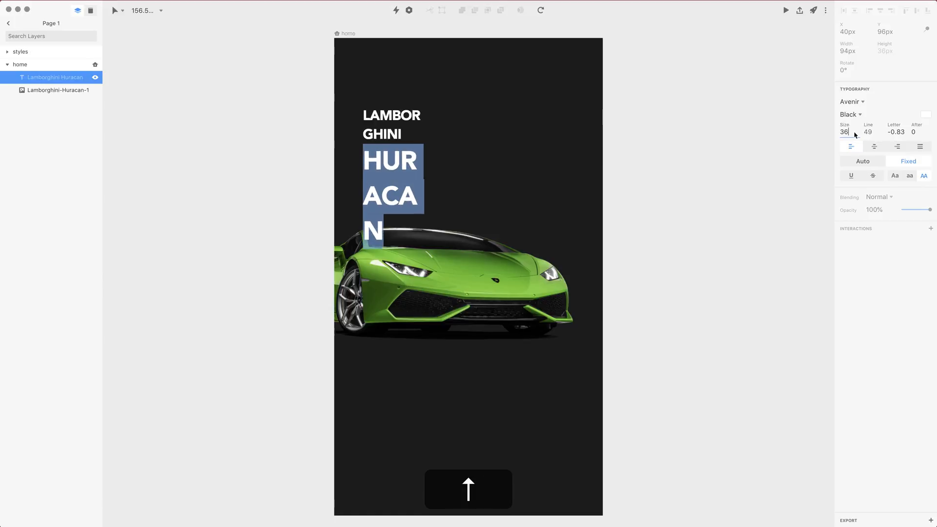
text(38)
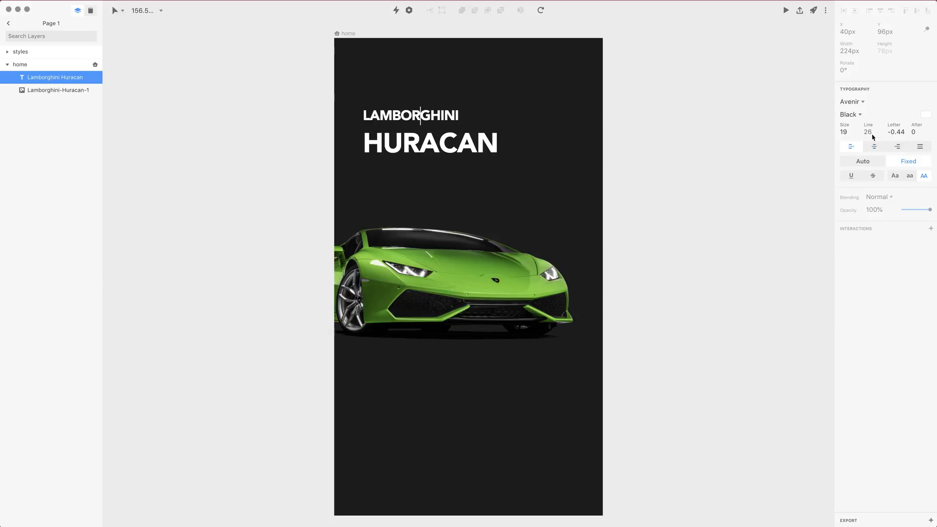
key(cmd+a)
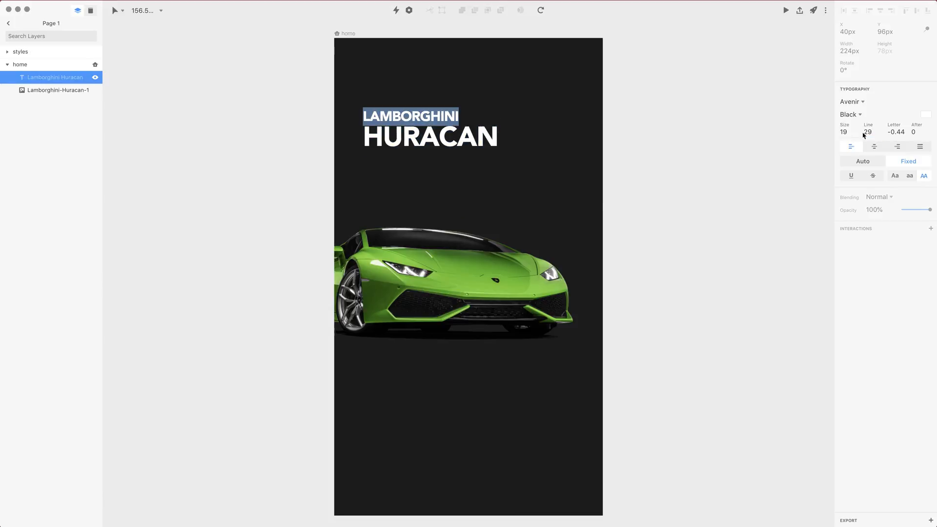
- Colour the LAMBORGHINI line mid-grey hex 7b7b7b, leaving HURACAN white
click(924, 115)
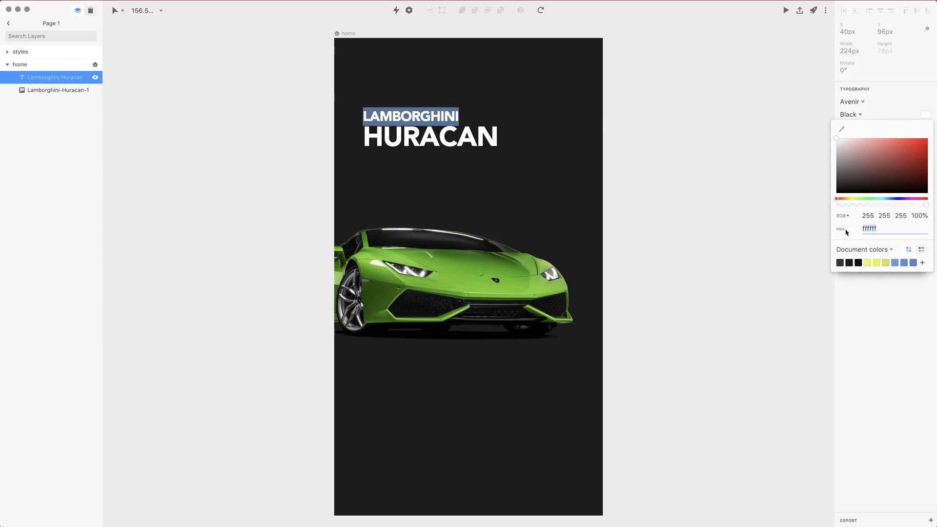
click(836, 183)
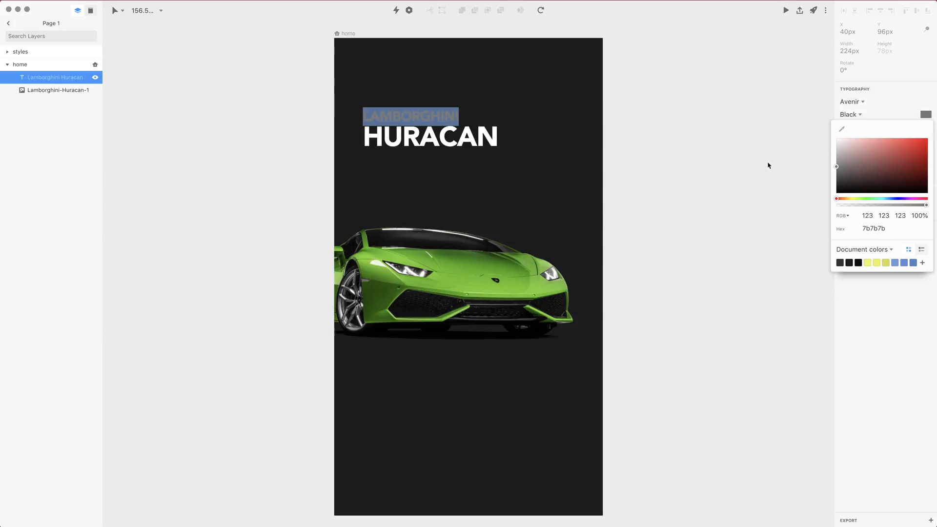
click(386, 114)
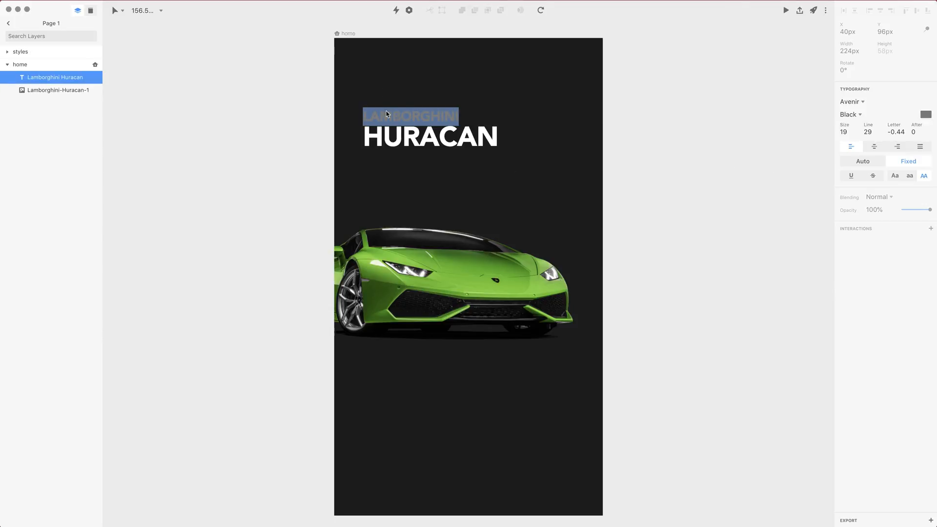
mouse_move(527, 92)
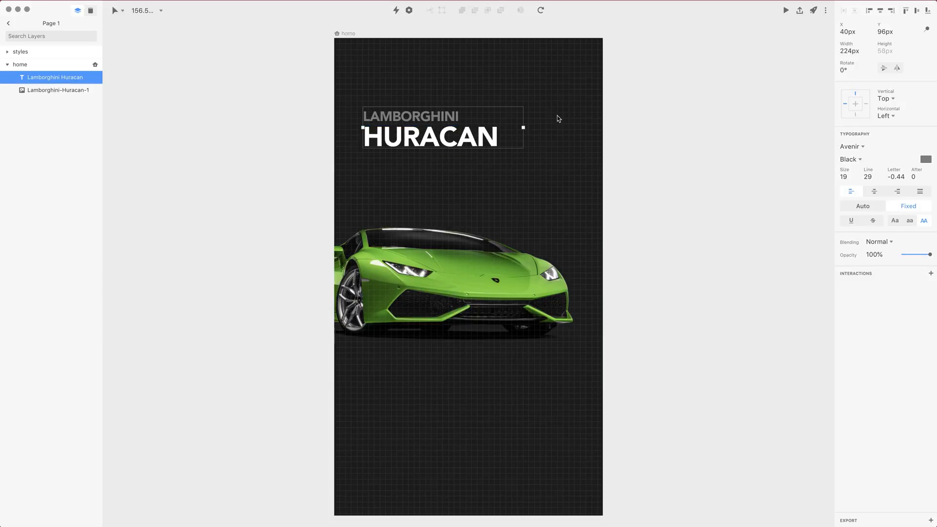
mouse_move(550, 147)
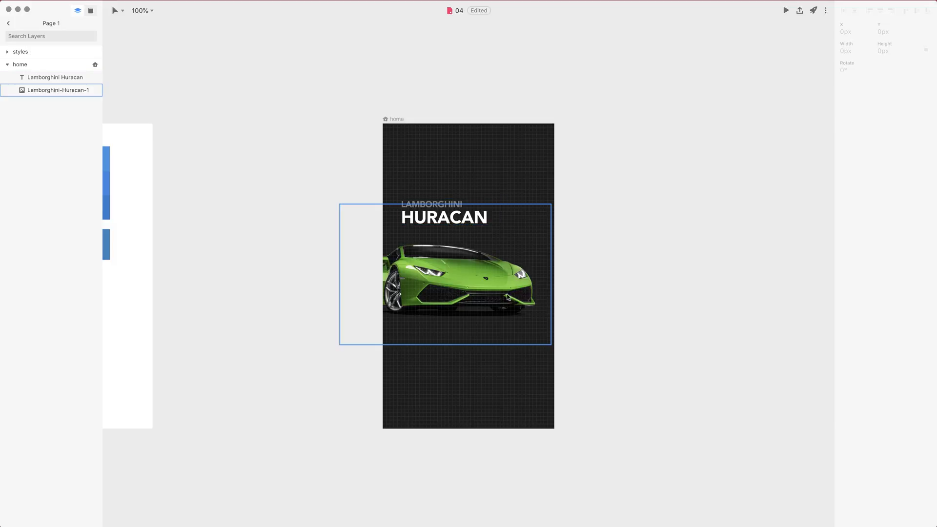
mouse_move(450, 225)
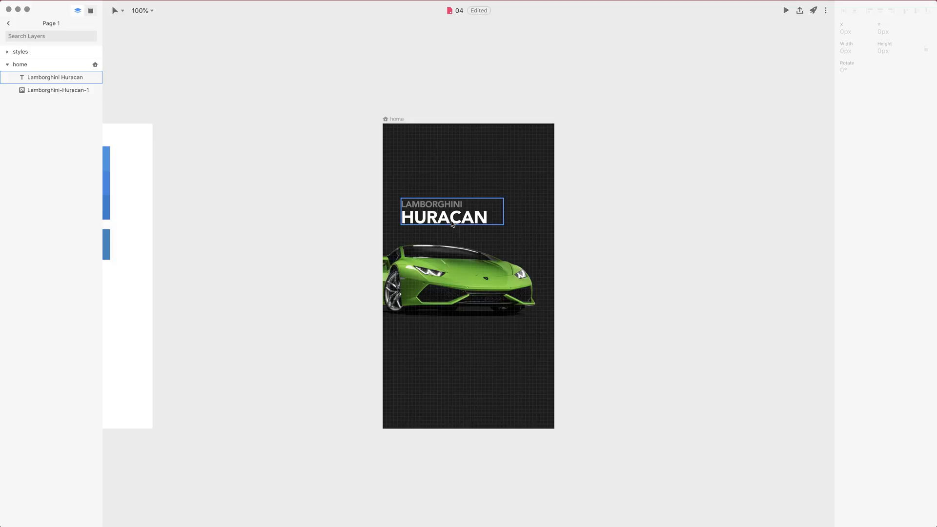
click(57, 90)
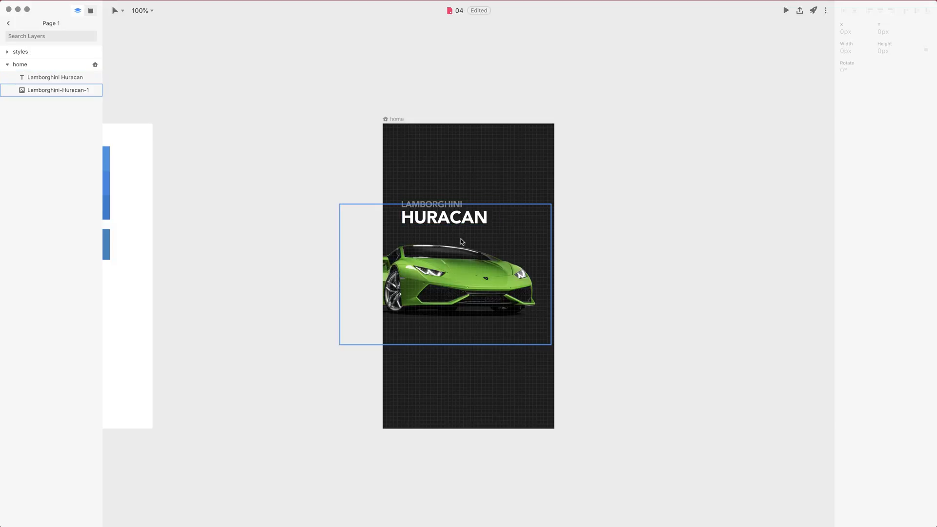
key(cmd+=)
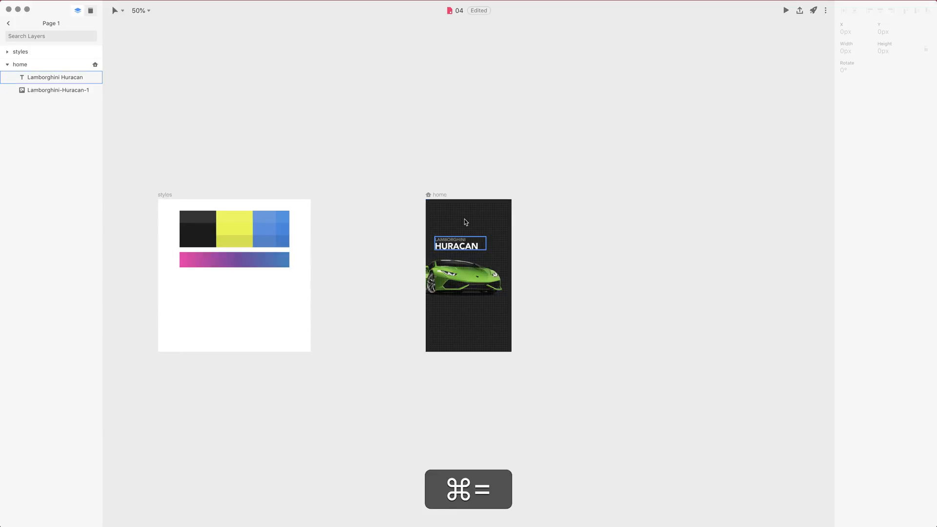
key(cmd+=)
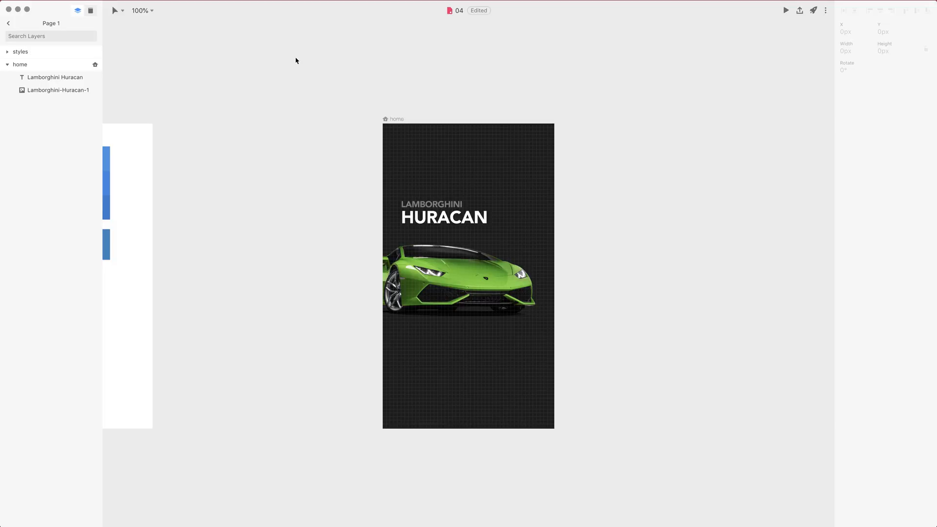
mouse_move(610, 230)
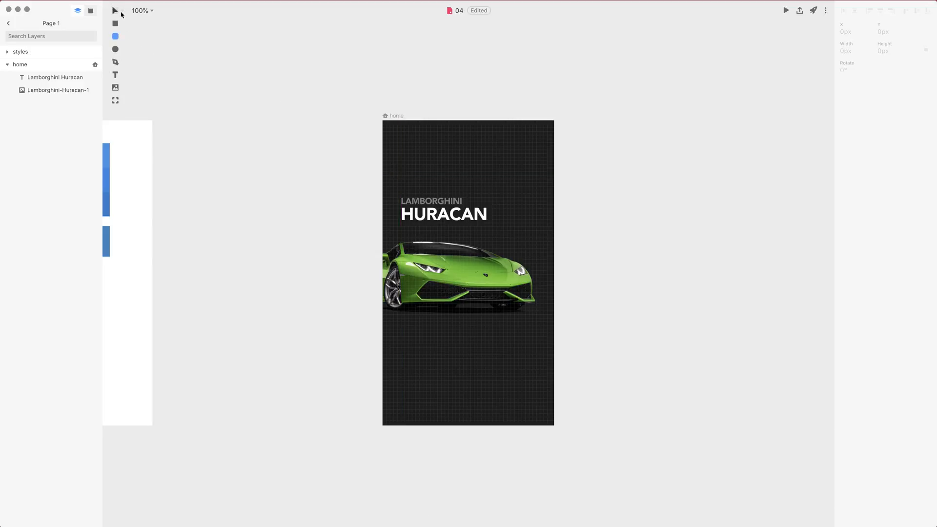
mouse_move(253, 71)
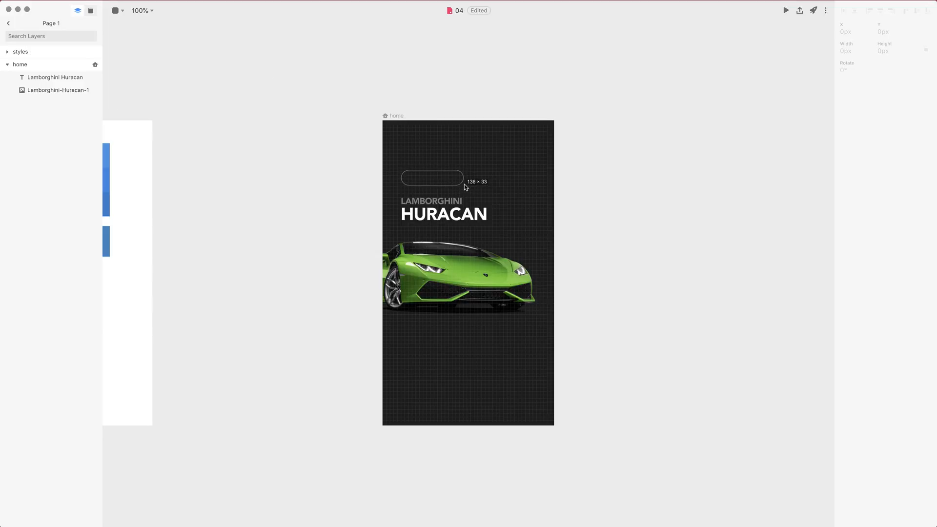
- Draw a rounded rectangle (radius 51) above the heading and fill it yellow #ecf358
click(432, 177)
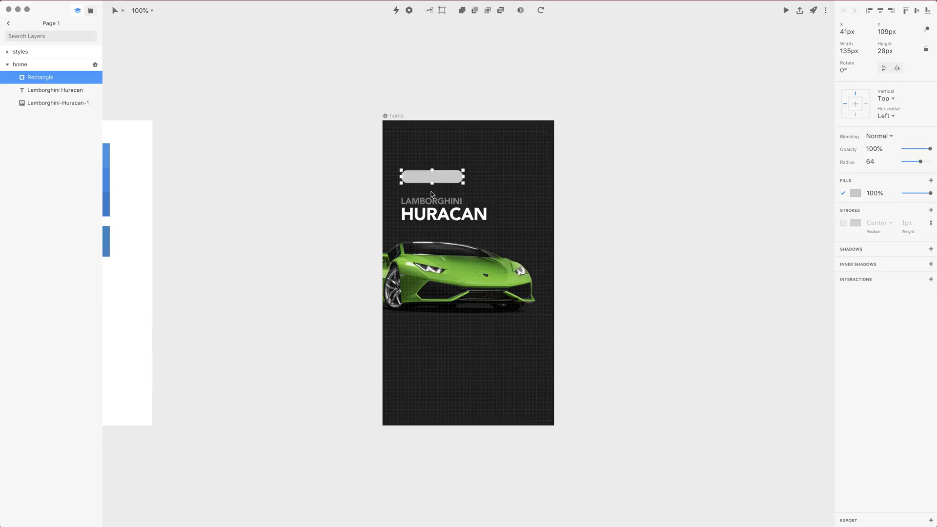
key(delete)
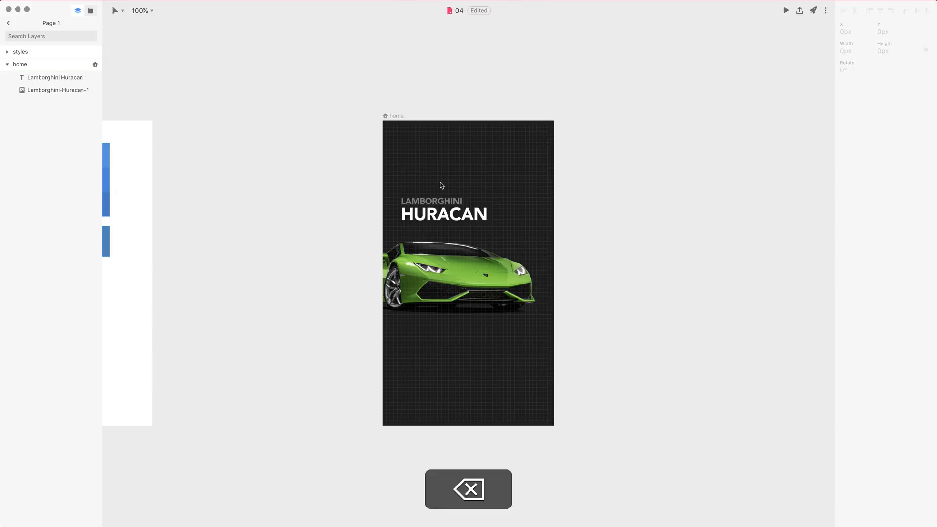
key(r)
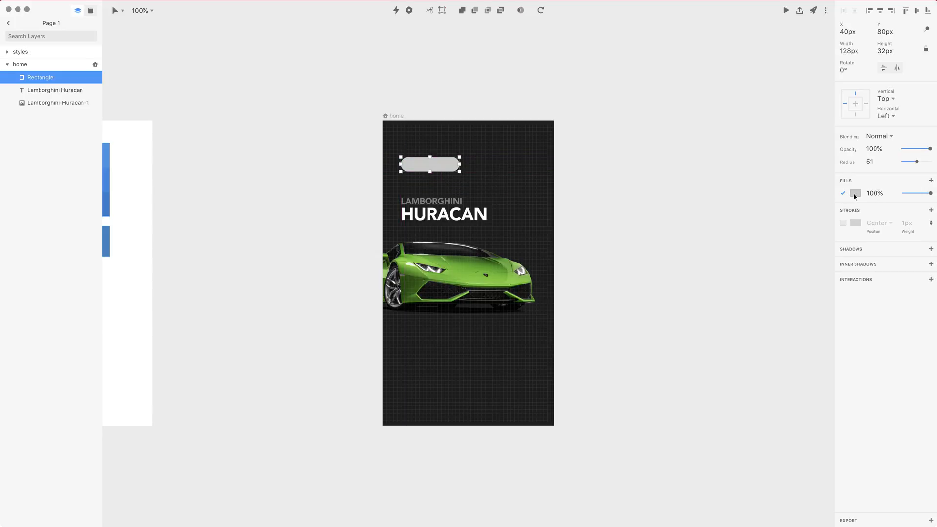
click(854, 194)
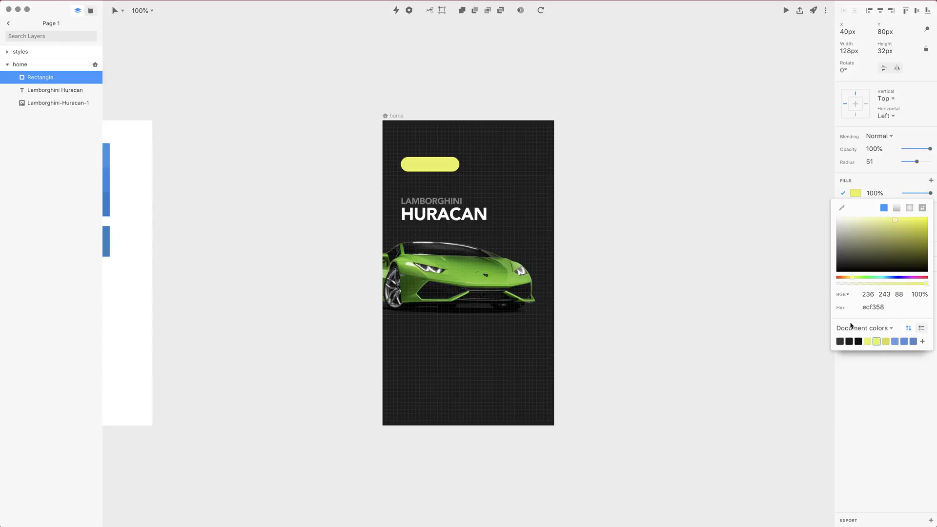
click(429, 164)
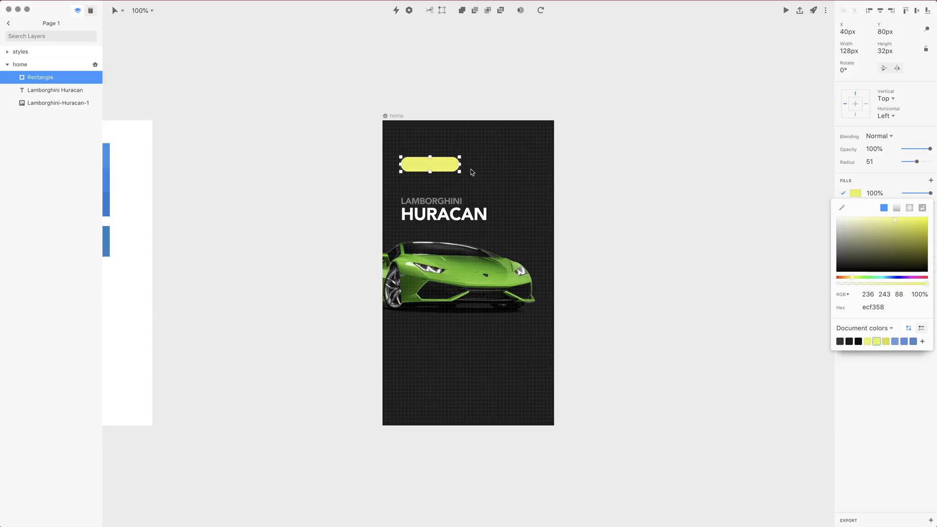
key(t)
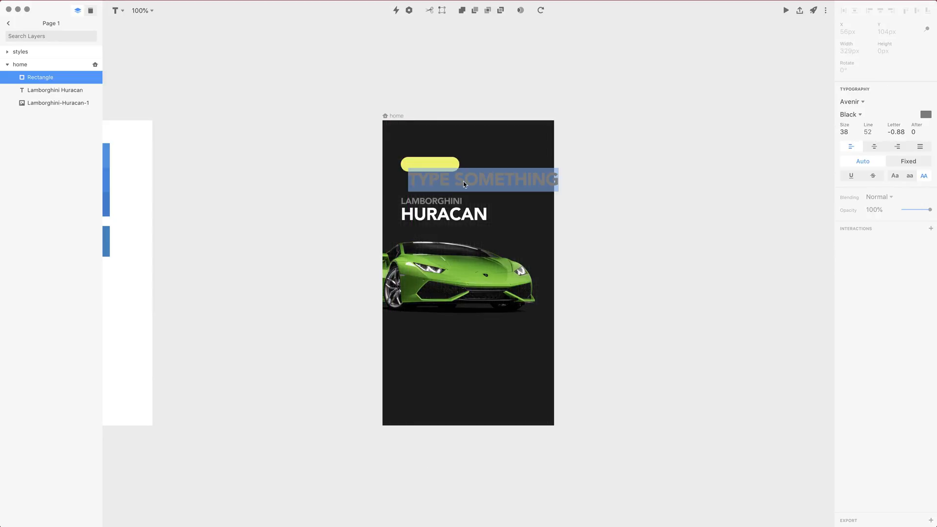
- Add 'AVAILABLE NOW' text over the pill at size 12, line 16, in black
text(AV)
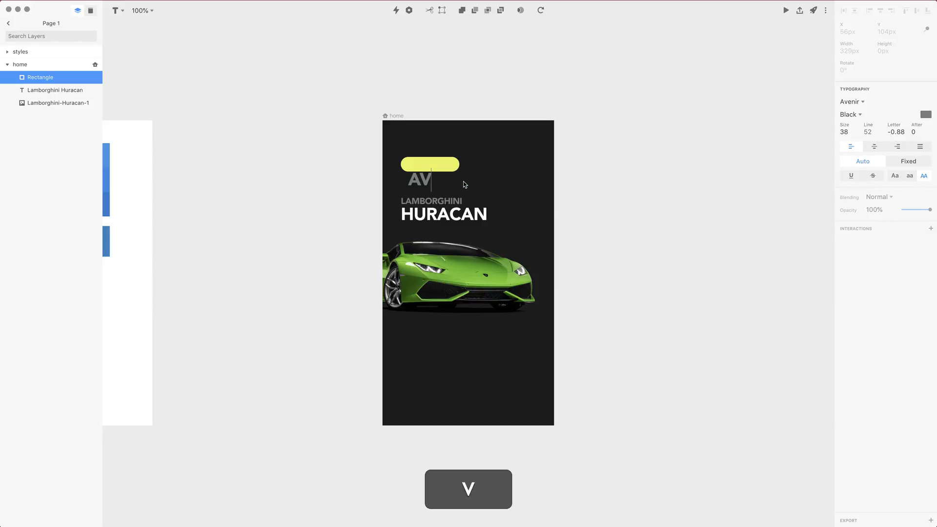
text(AILA)
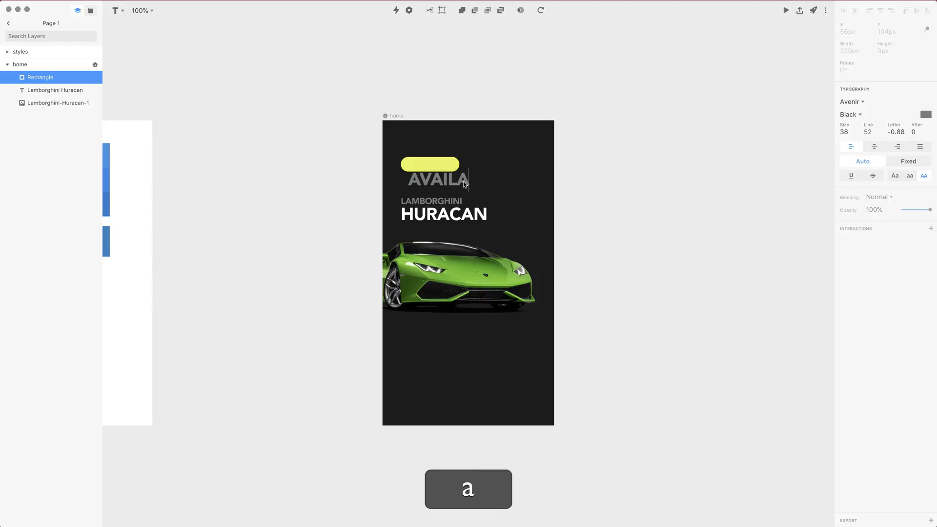
key(cmd+a)
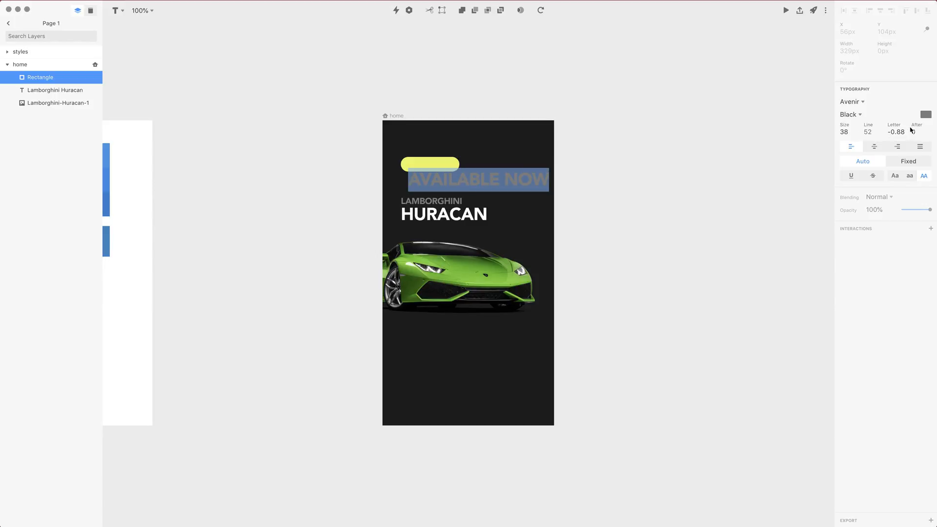
click(925, 114)
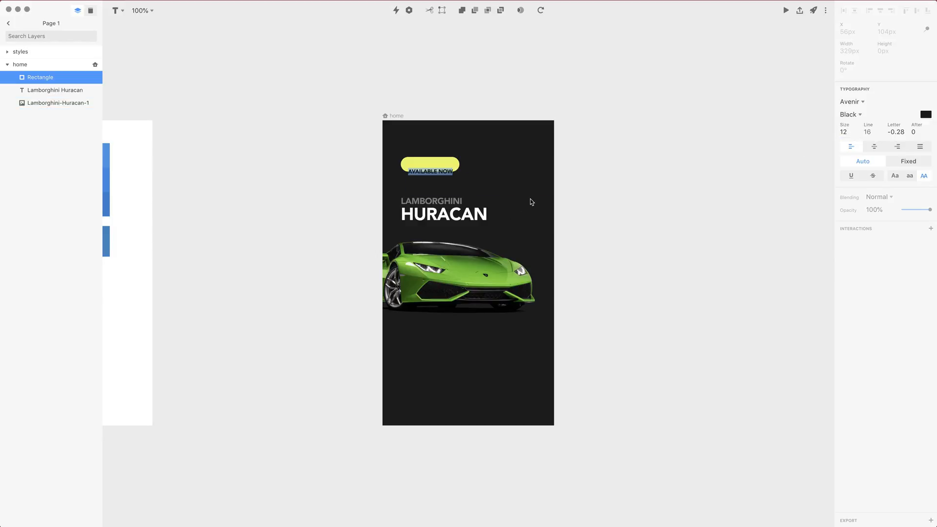
- Centre the label in the yellow pill and set its letter spacing to 0.02
click(429, 164)
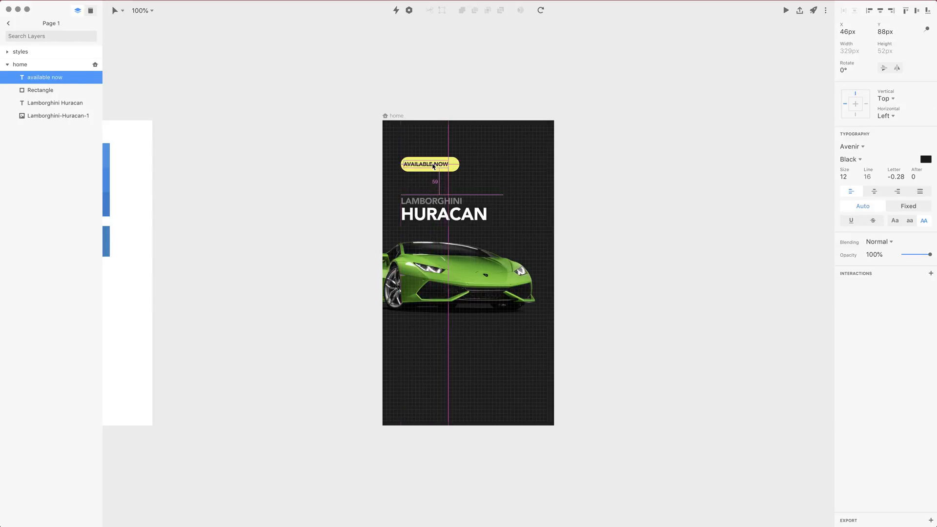
click(429, 164)
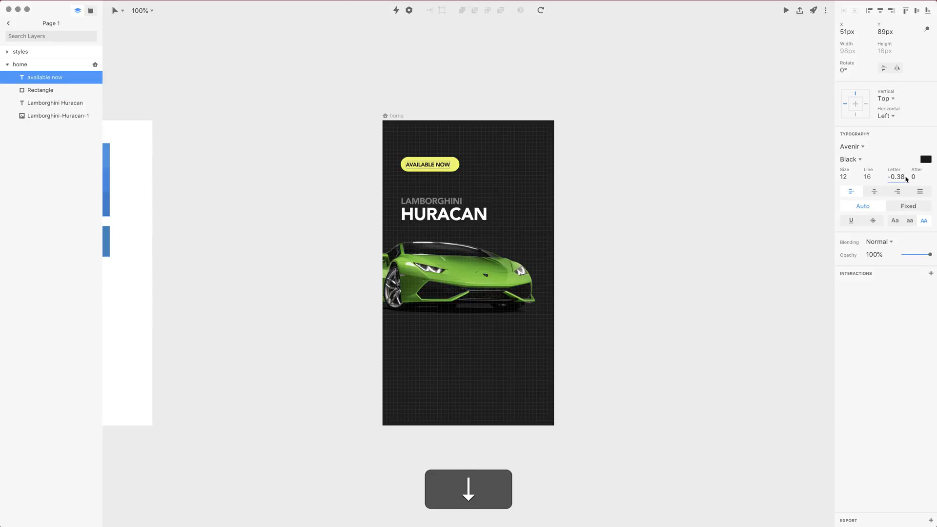
text(-0.08)
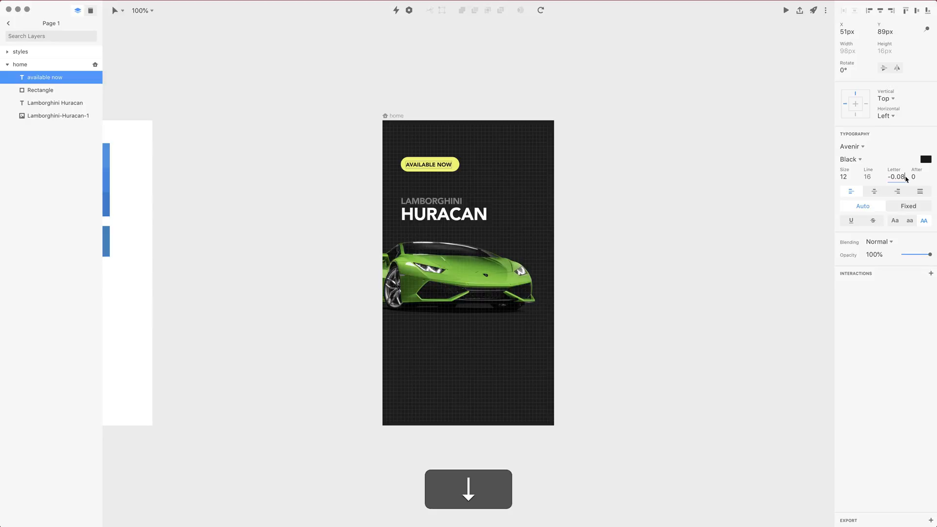
text(0.02)
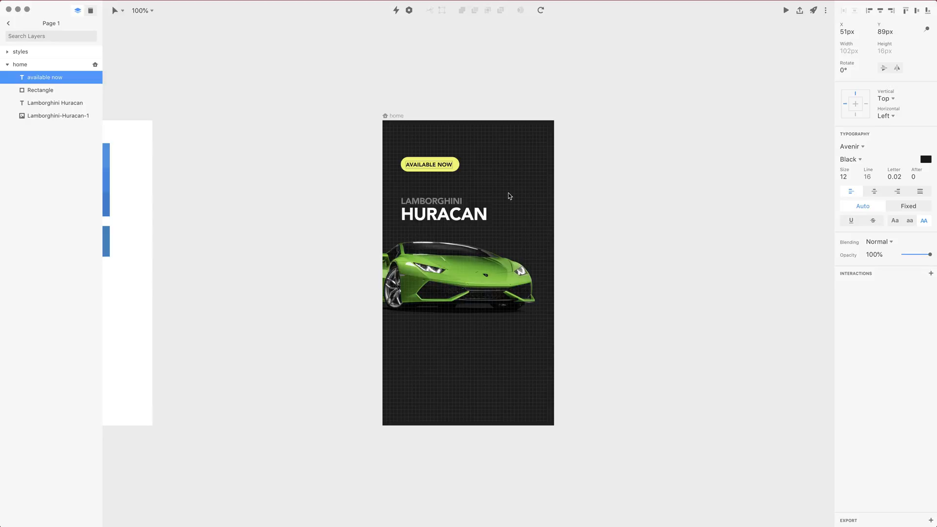
mouse_move(535, 198)
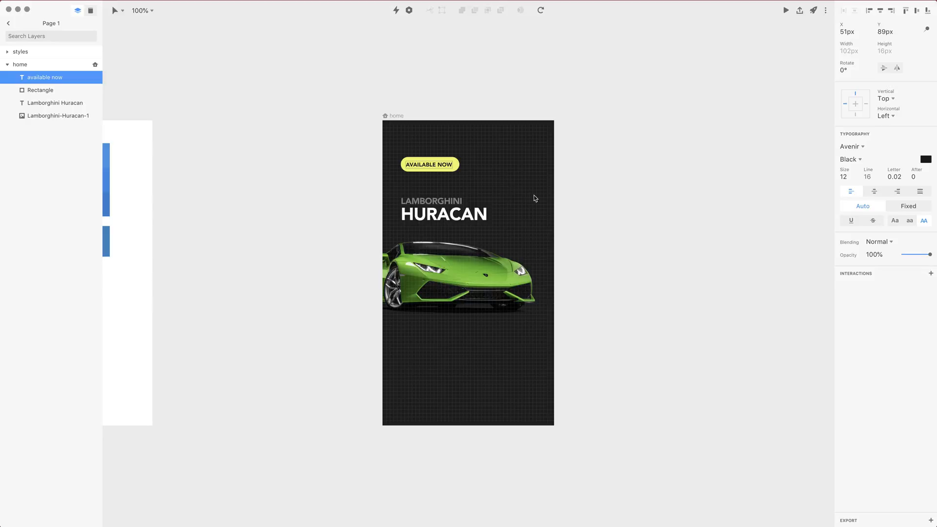
mouse_move(878, 179)
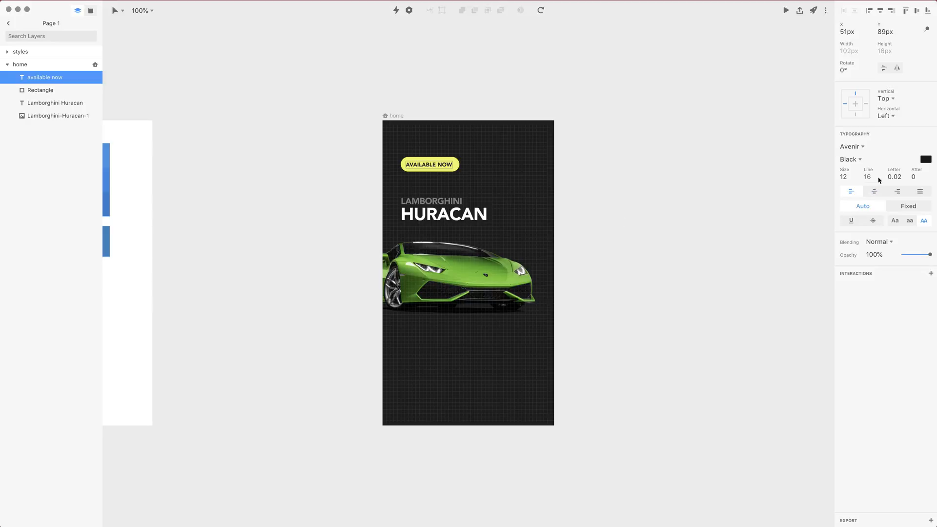
click(59, 115)
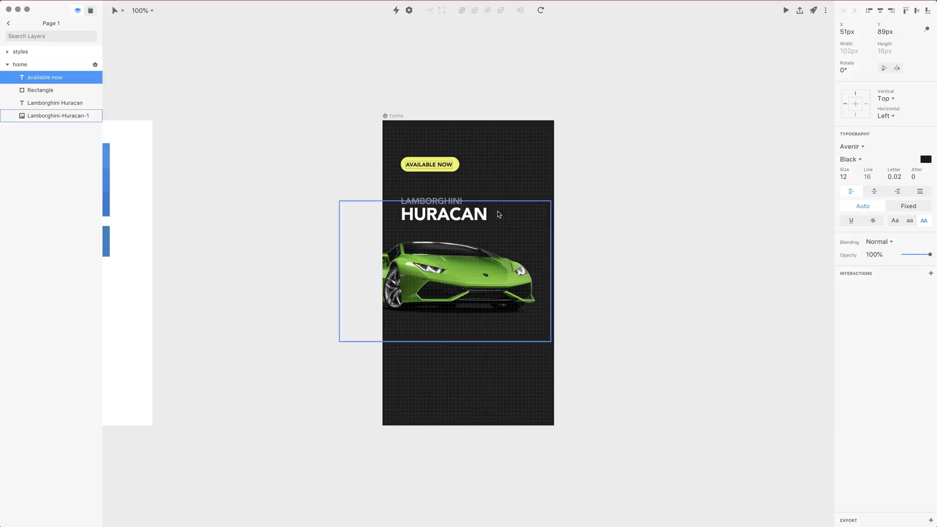
click(429, 164)
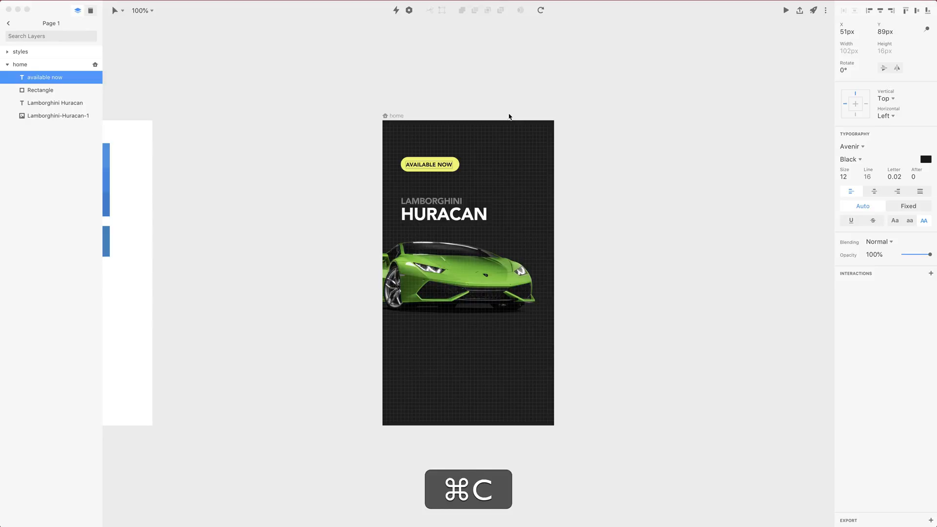
- Paste the spec figures and MORE INFO, BOOK IN CALENDAR, INSTANT PICK UP labels below the car, undoing misplaced pastes
key(cmd+v)
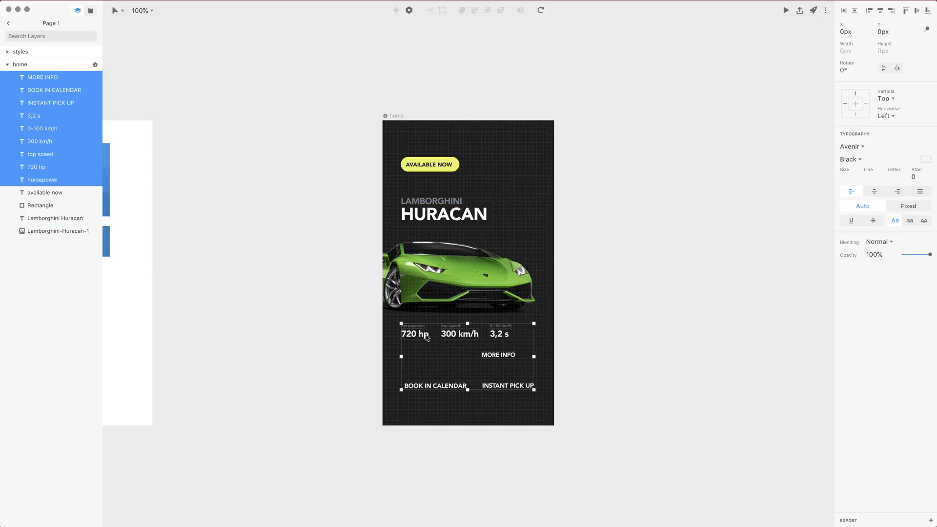
mouse_move(507, 386)
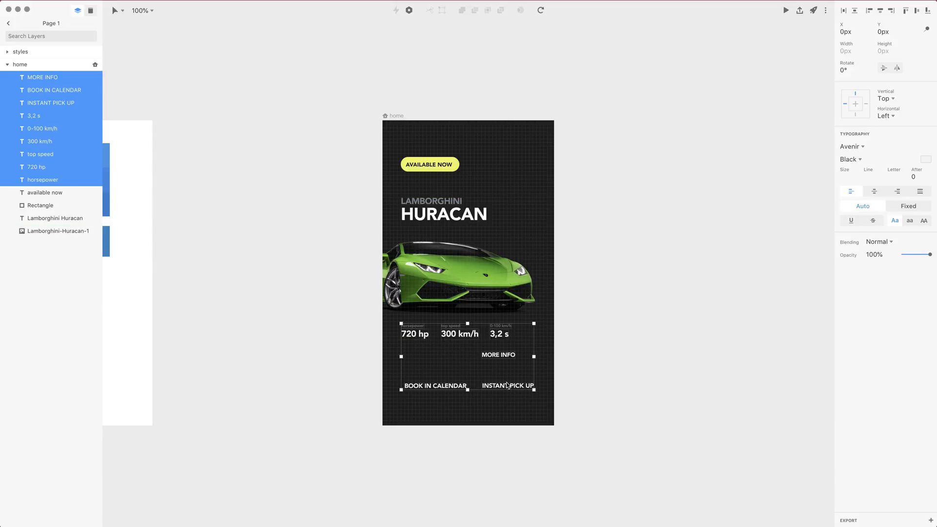
key(Delete)
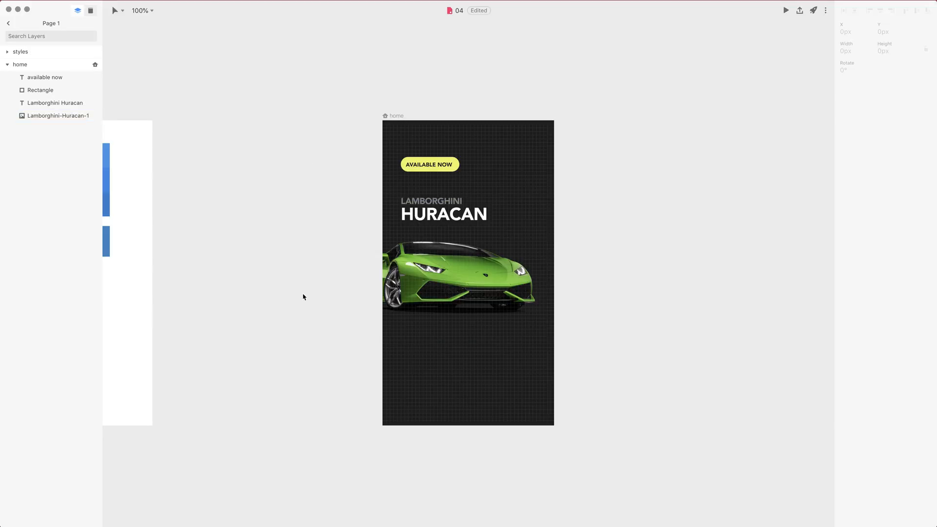
key(cmd+v)
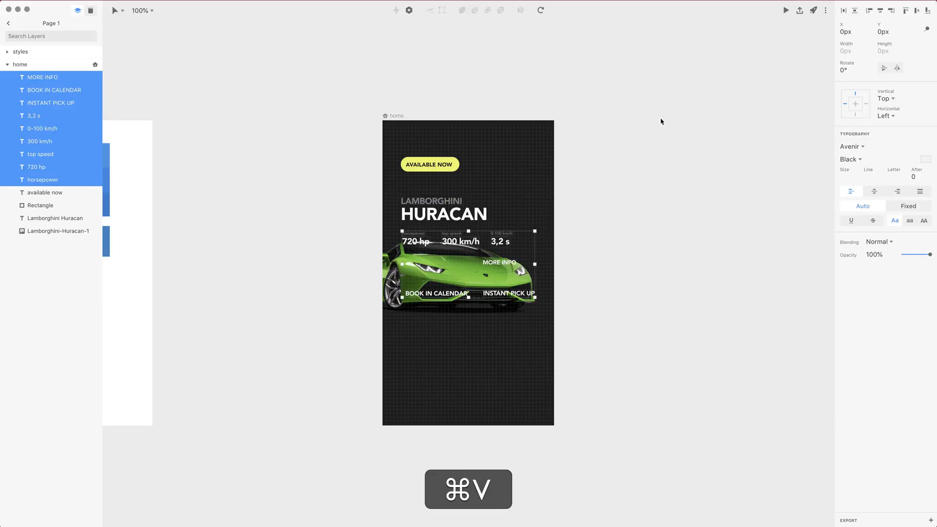
key(cmd+v)
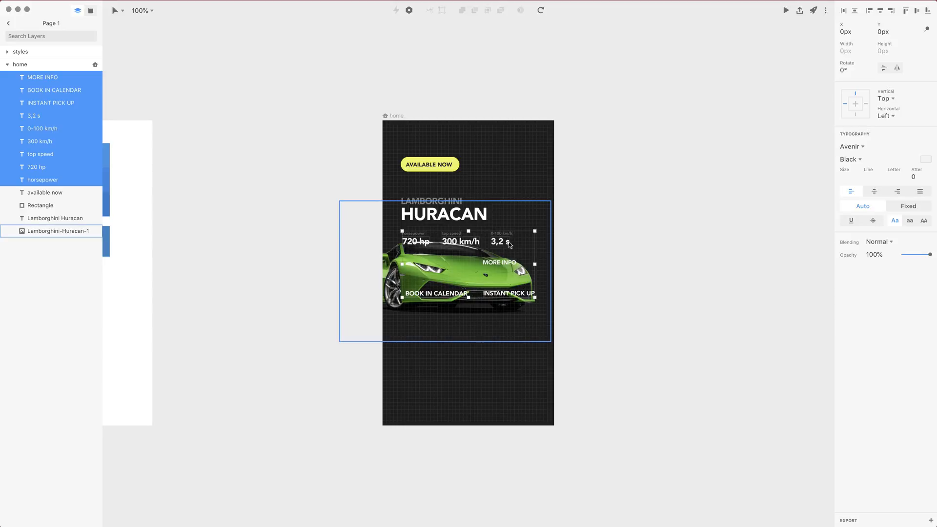
key(cmd+z)
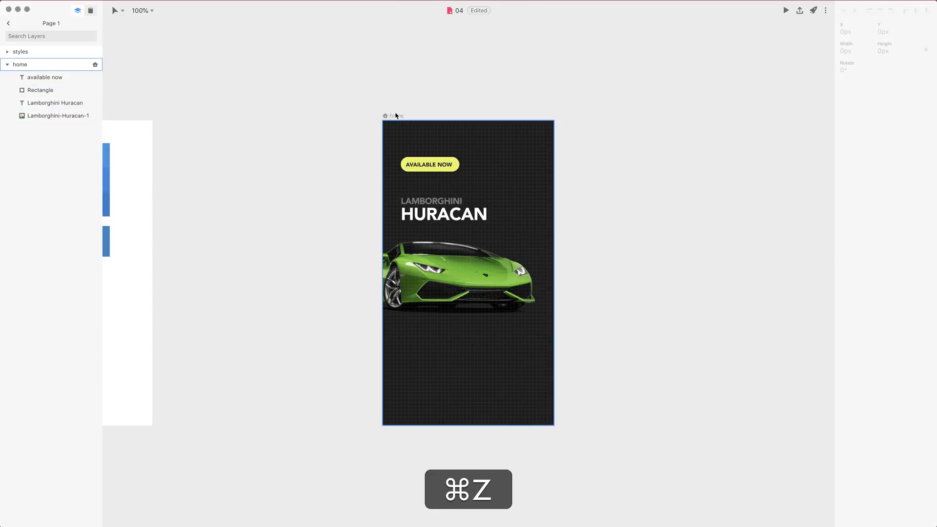
key(cmd+z)
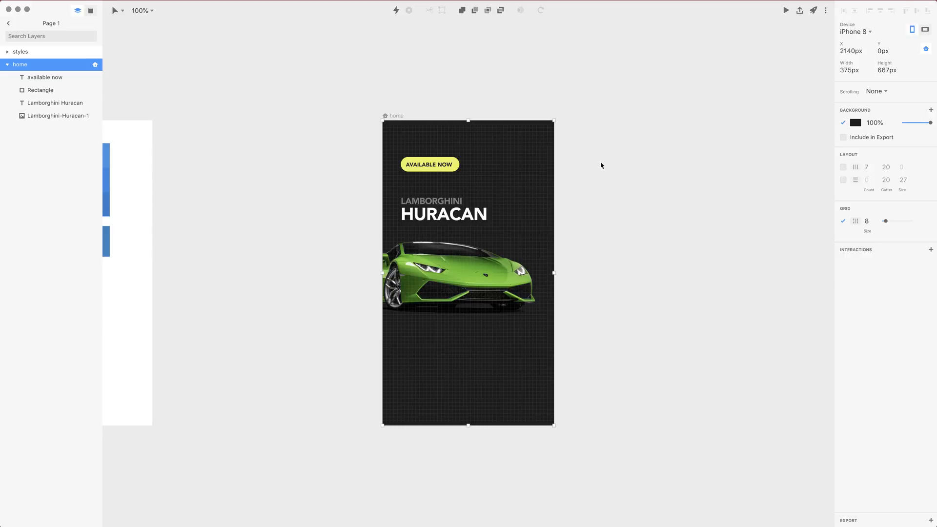
key(cmd)
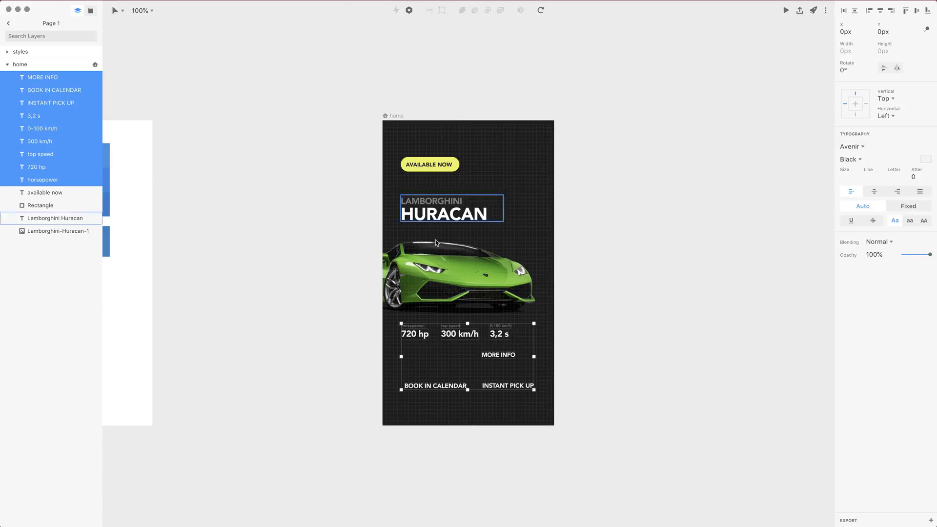
click(628, 317)
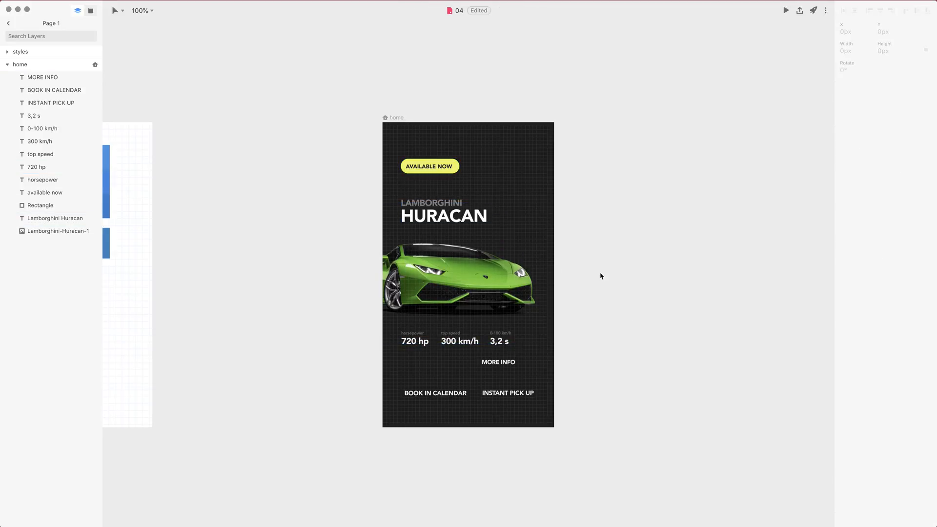
click(58, 230)
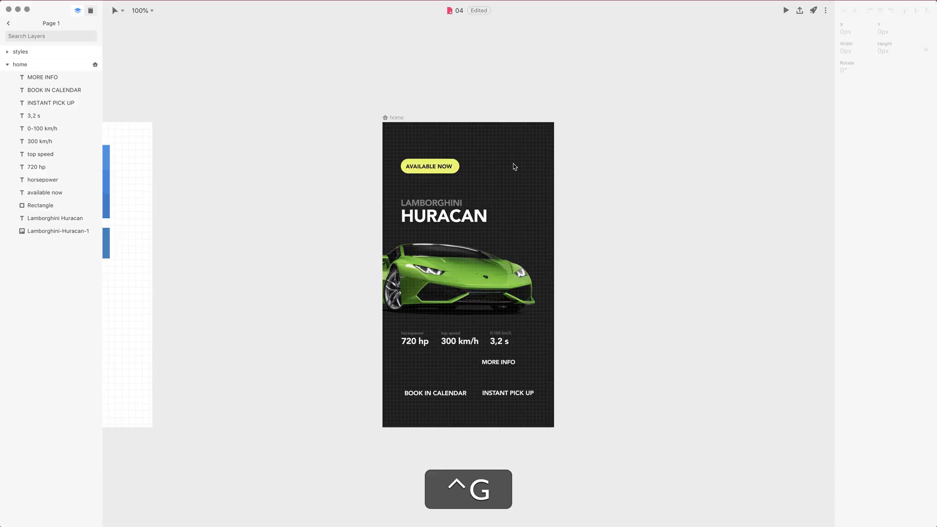
mouse_move(489, 164)
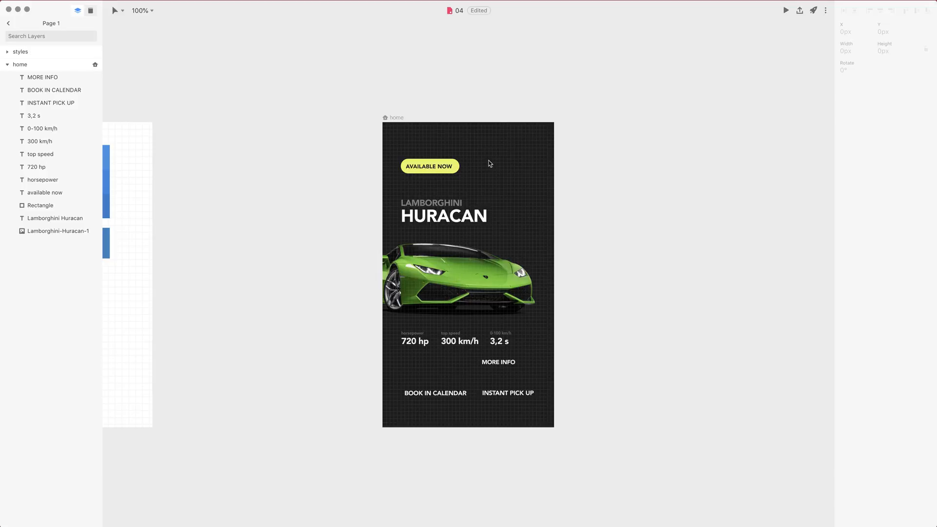
mouse_move(512, 178)
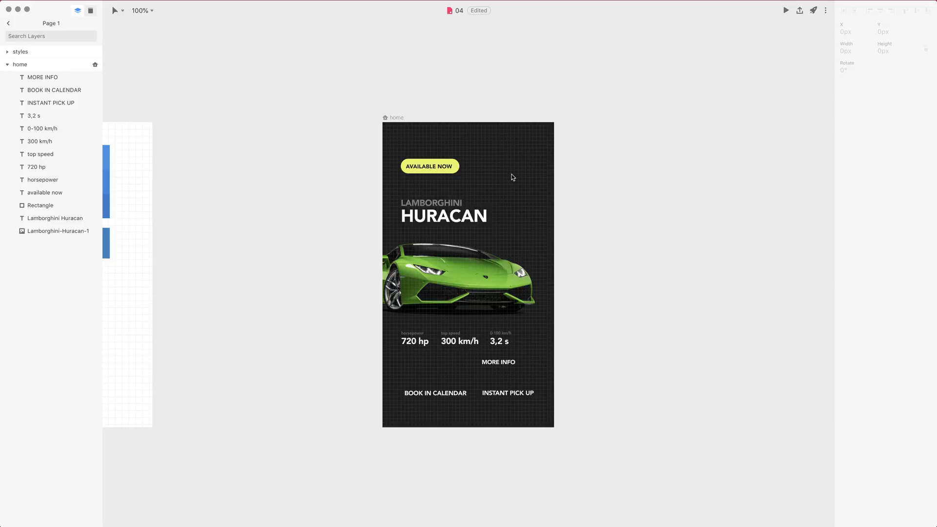
mouse_move(608, 249)
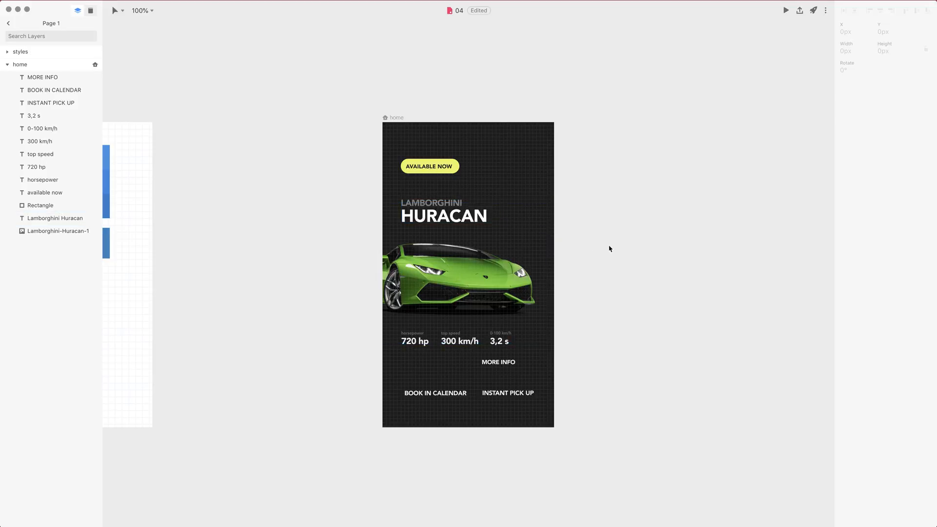